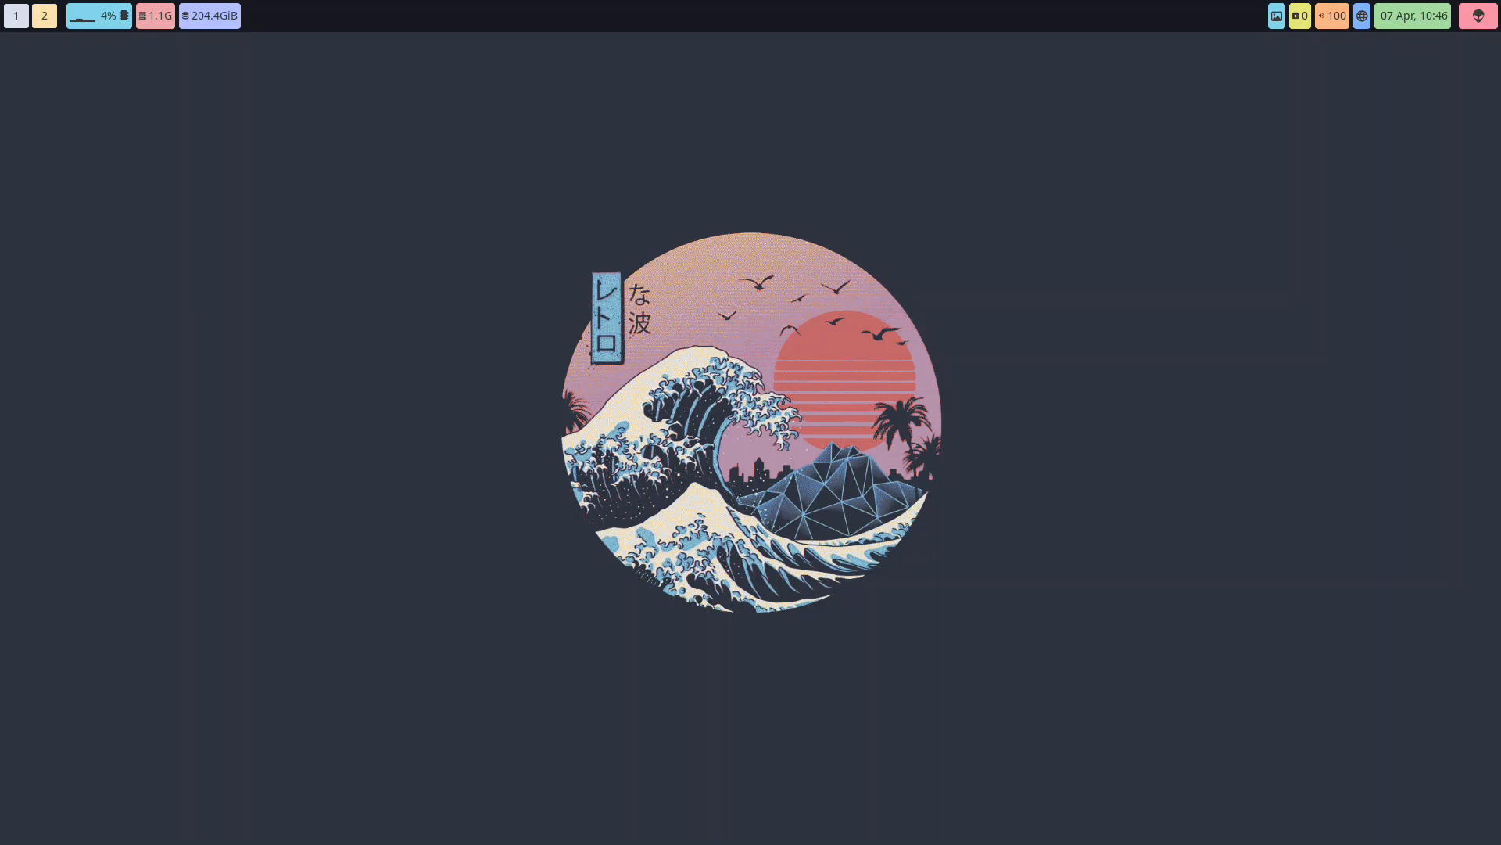
{"action": "mouse_move", "coordinate": [309, 323]}
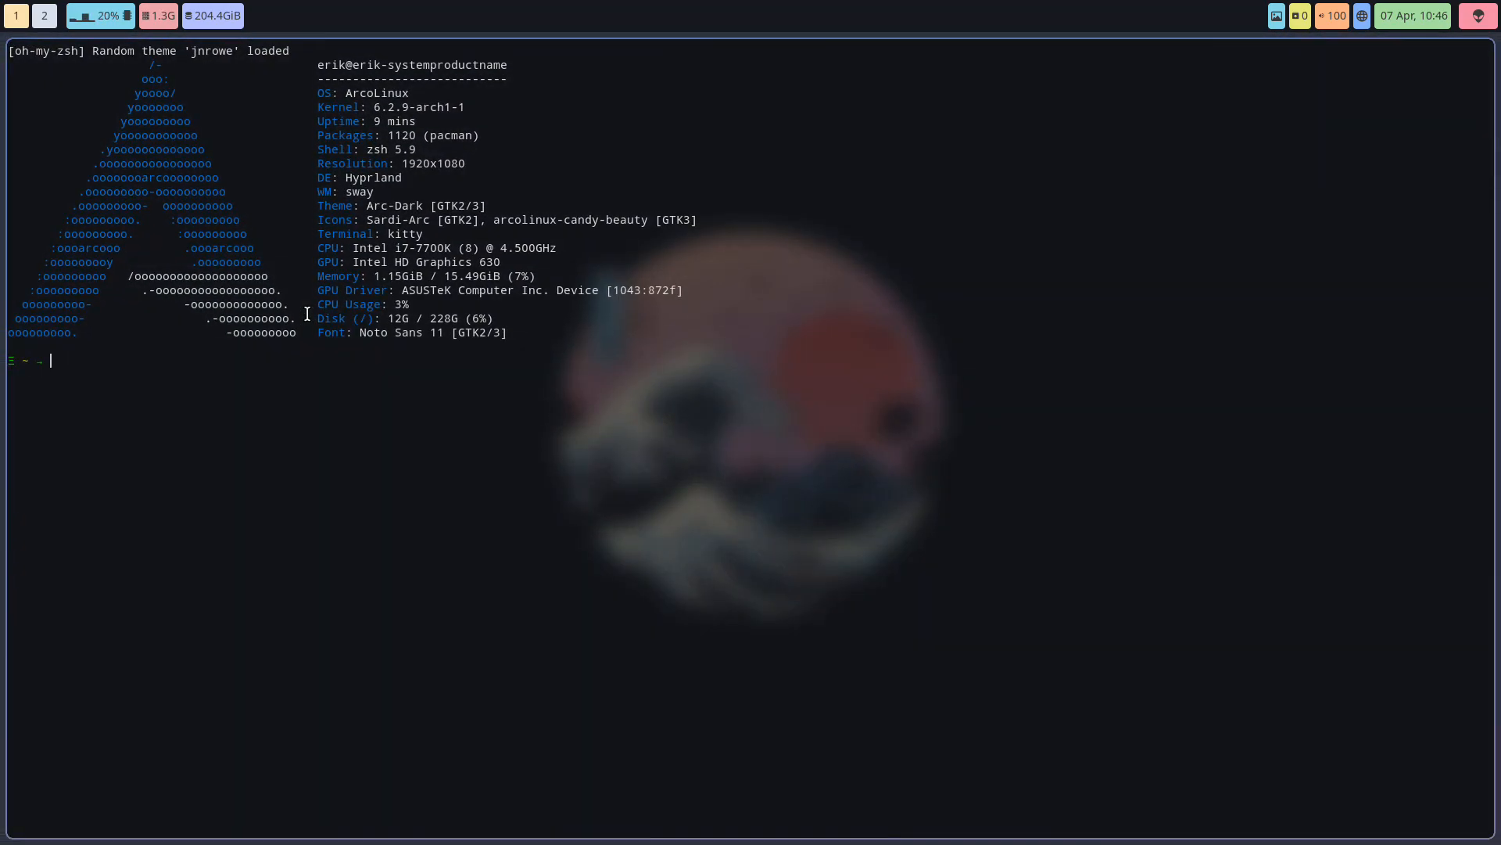
Run tozsh (shell unchanged), then enter sudo pacman -R zsh and interrupt it
{"action": "type", "text": "tozsh"}
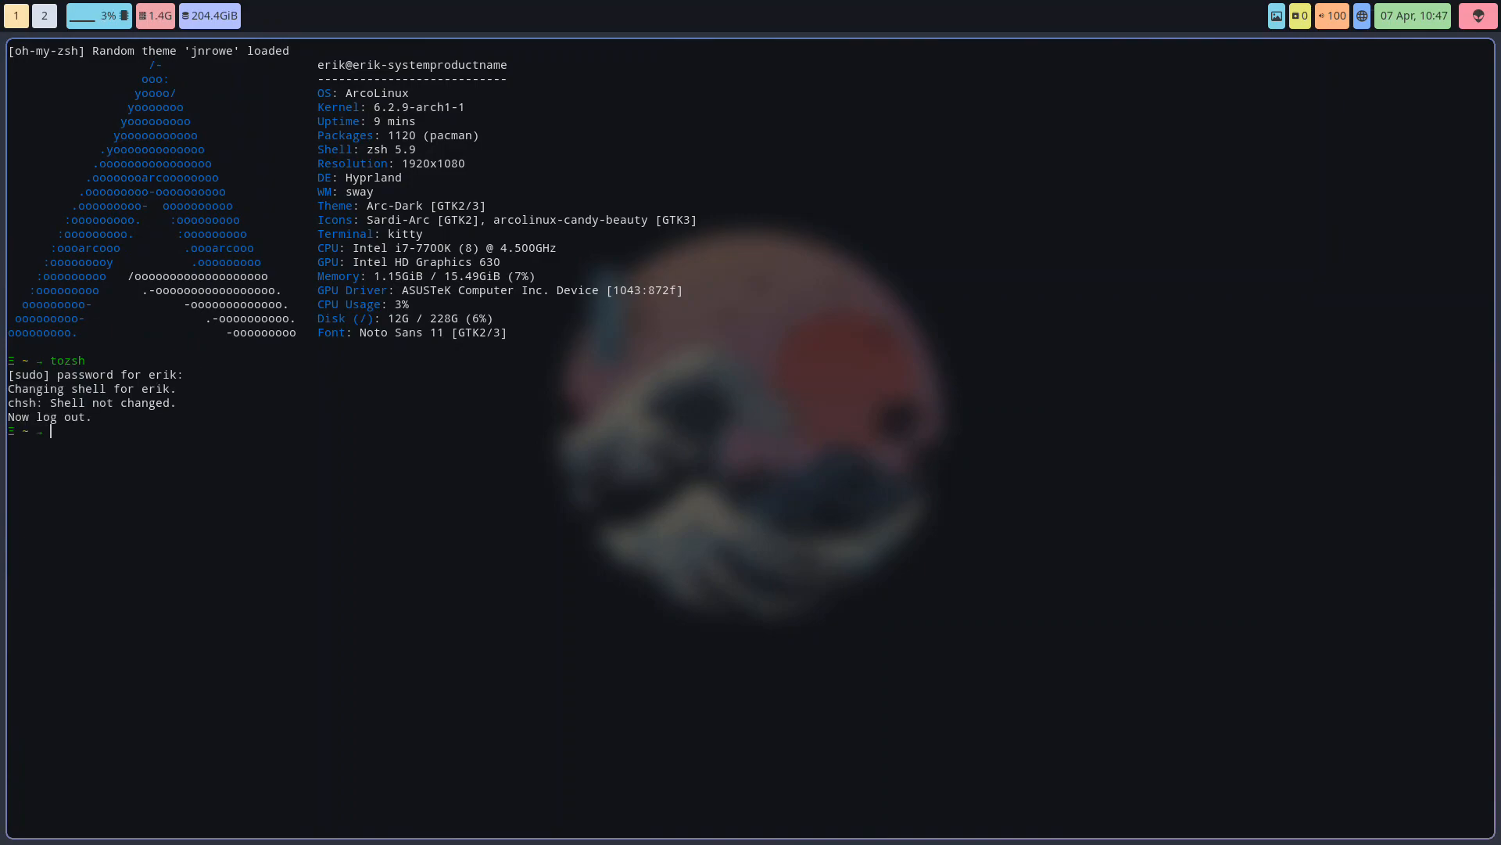
{"action": "type", "text": "sudo pacman"}
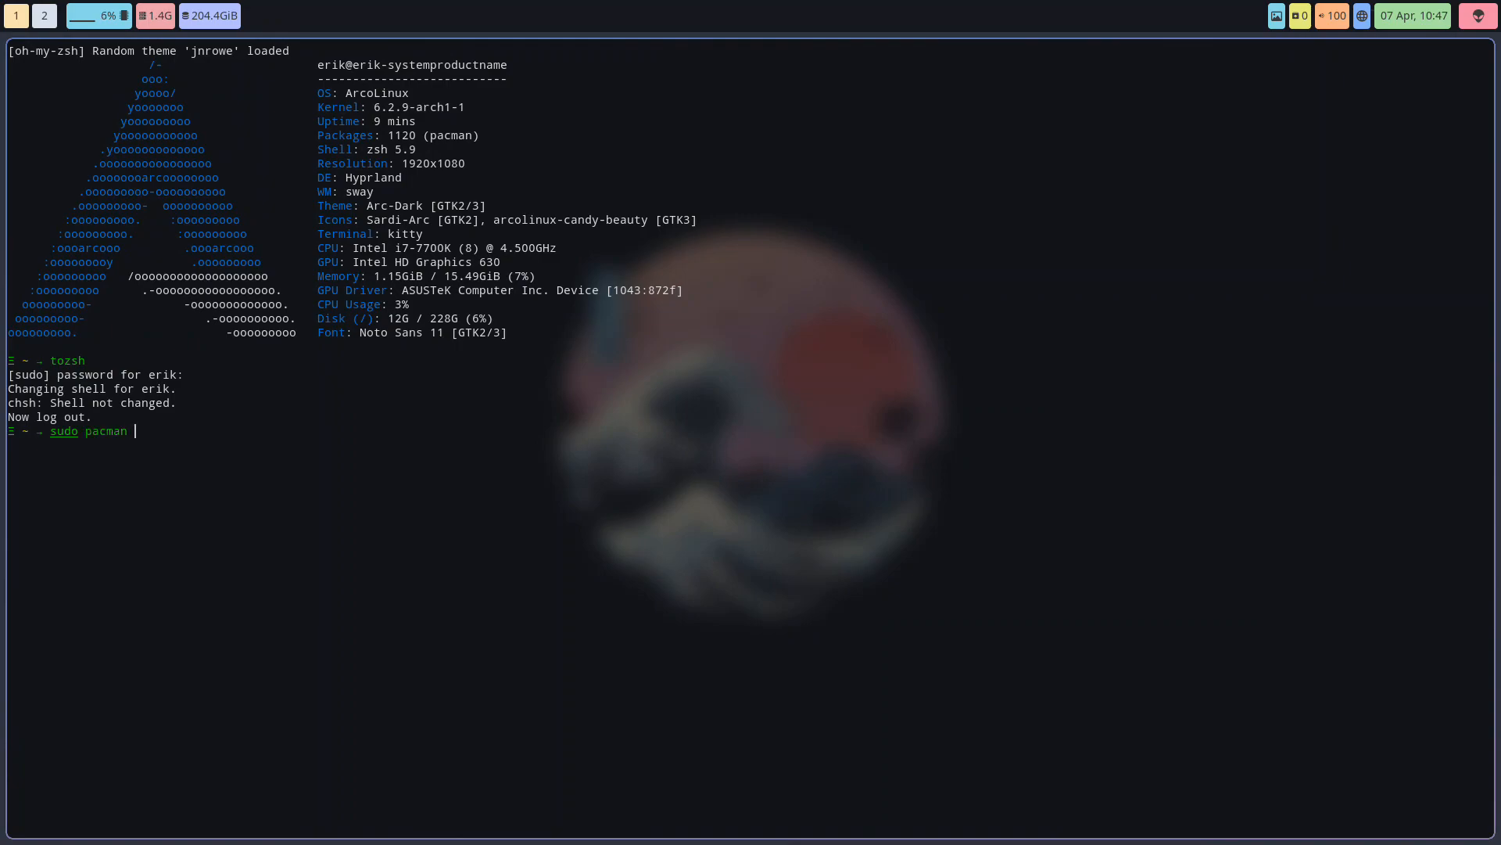
{"action": "type", "text": "-S"}
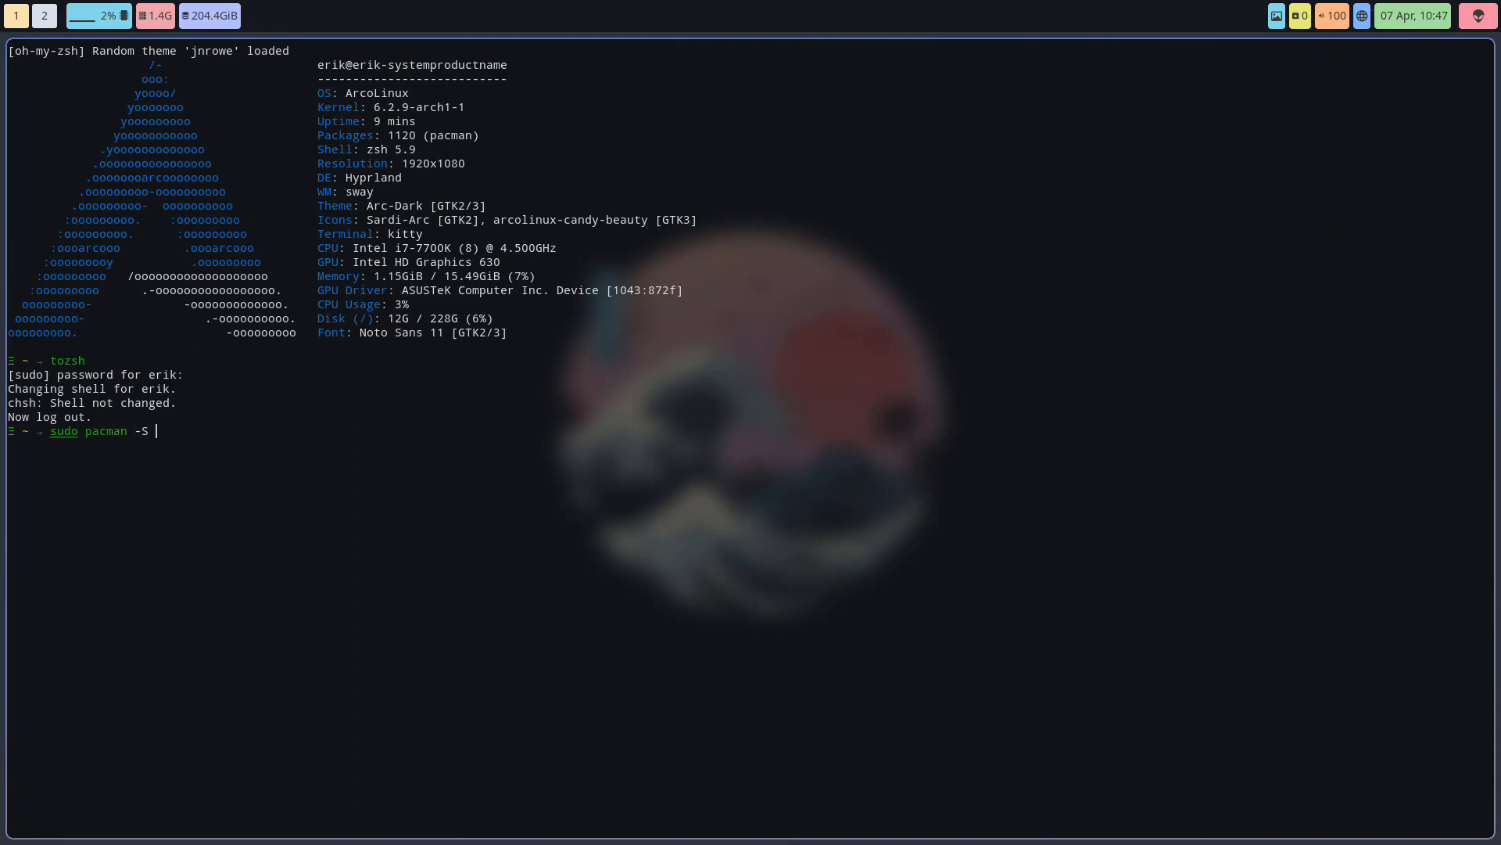
{"action": "type", "text": "zsh"}
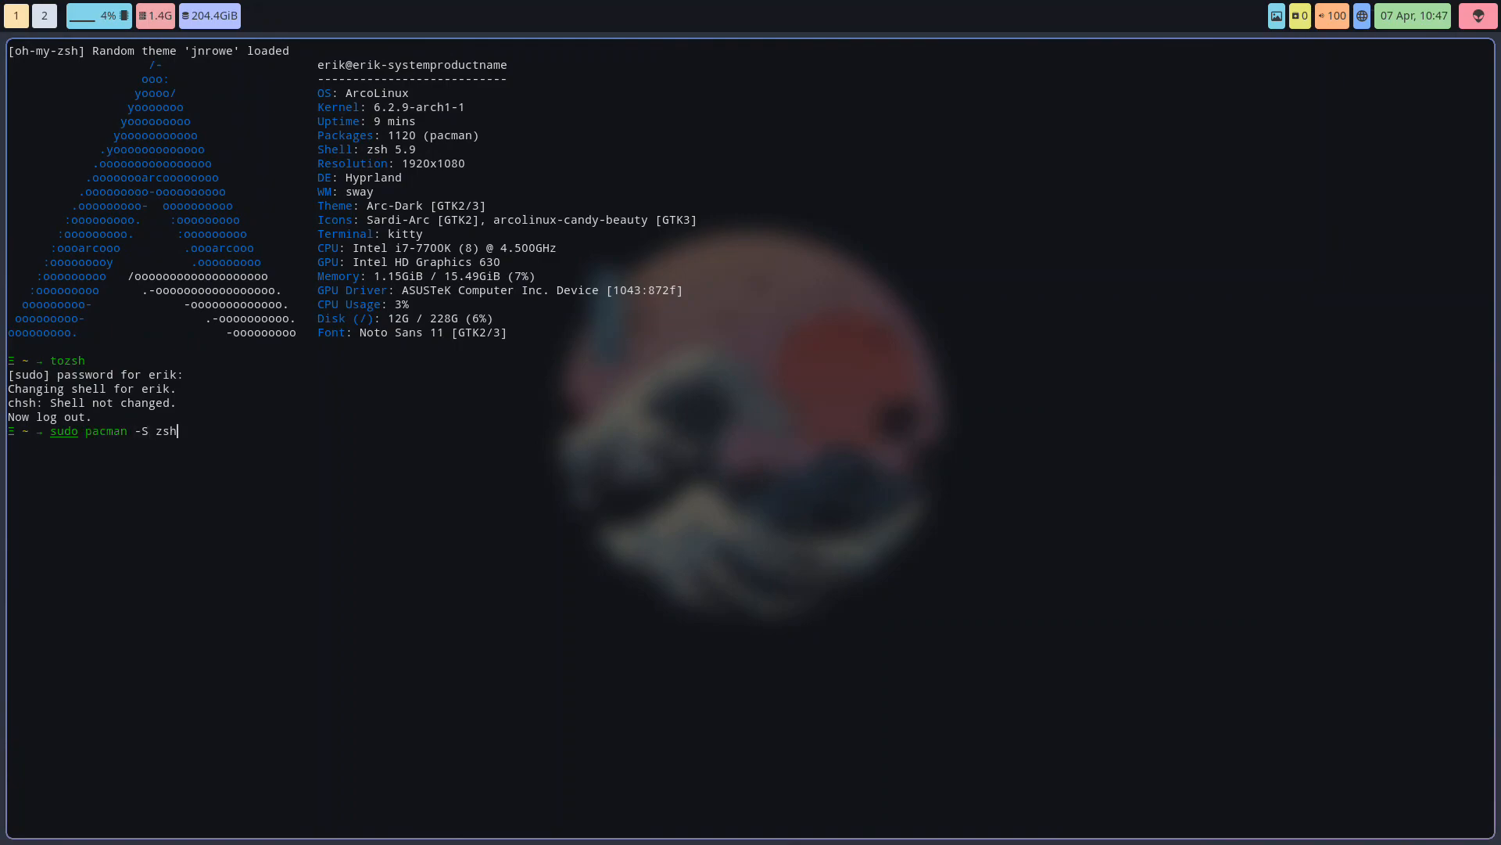
{"action": "key", "text": "Tab"}
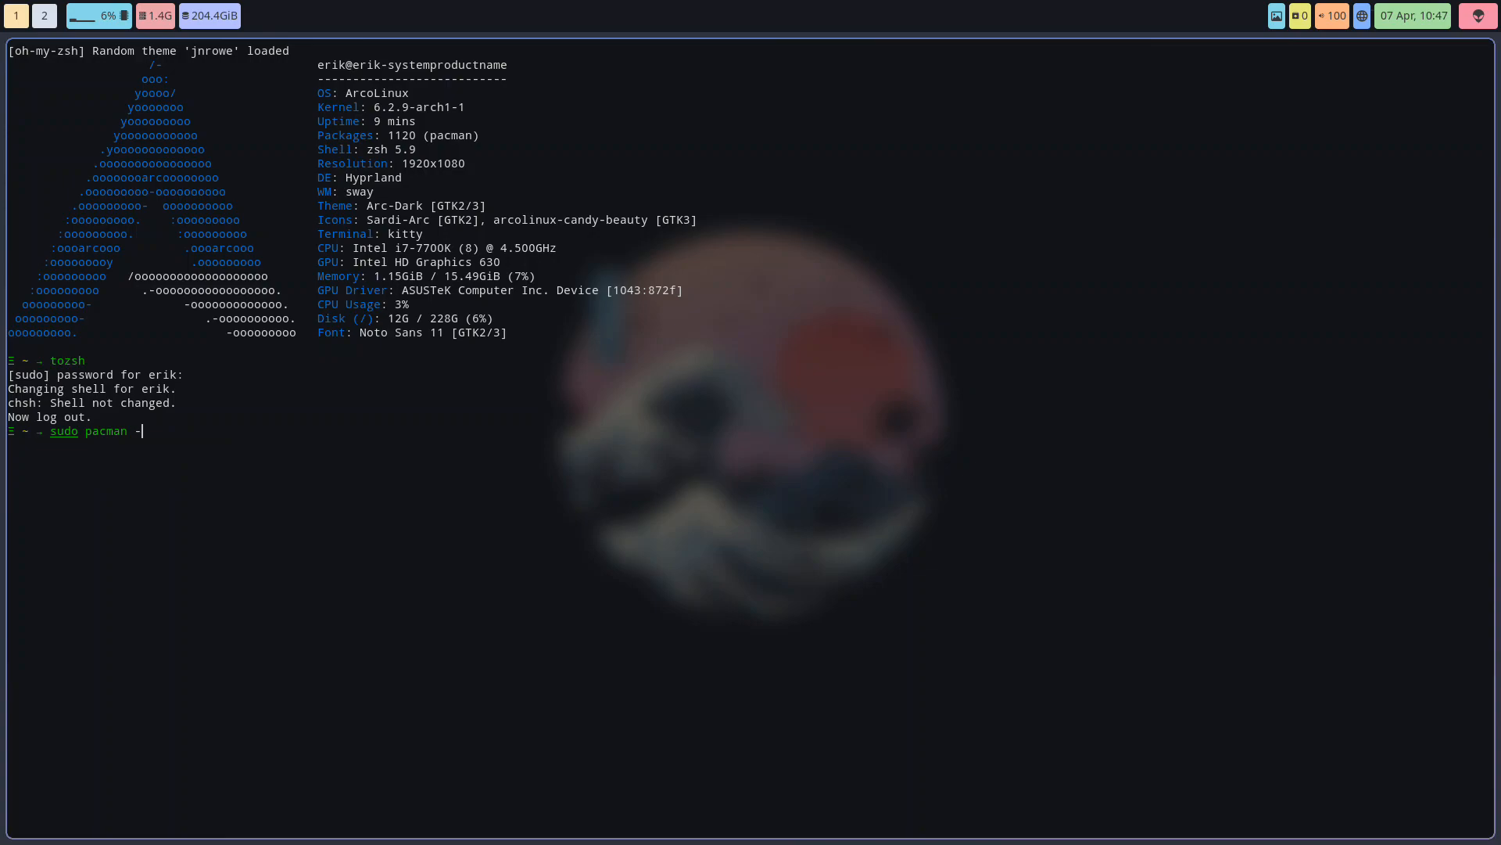
{"action": "type", "text": "R zsh"}
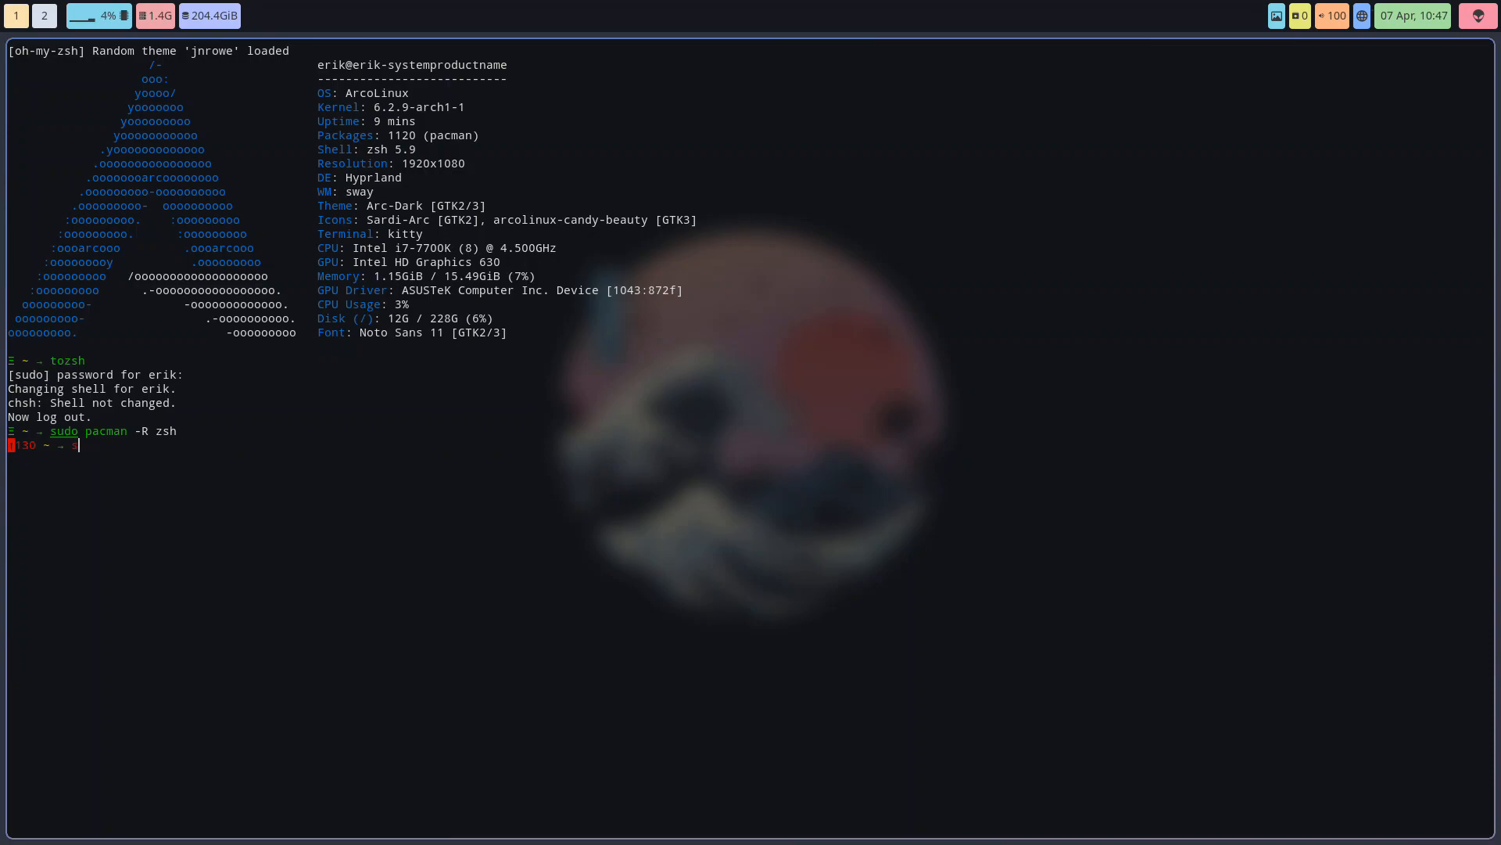
List pacman -S completions, run sudo pacman -Scc and cancel at the cache-removal prompt
{"action": "type", "text": "sudo"}
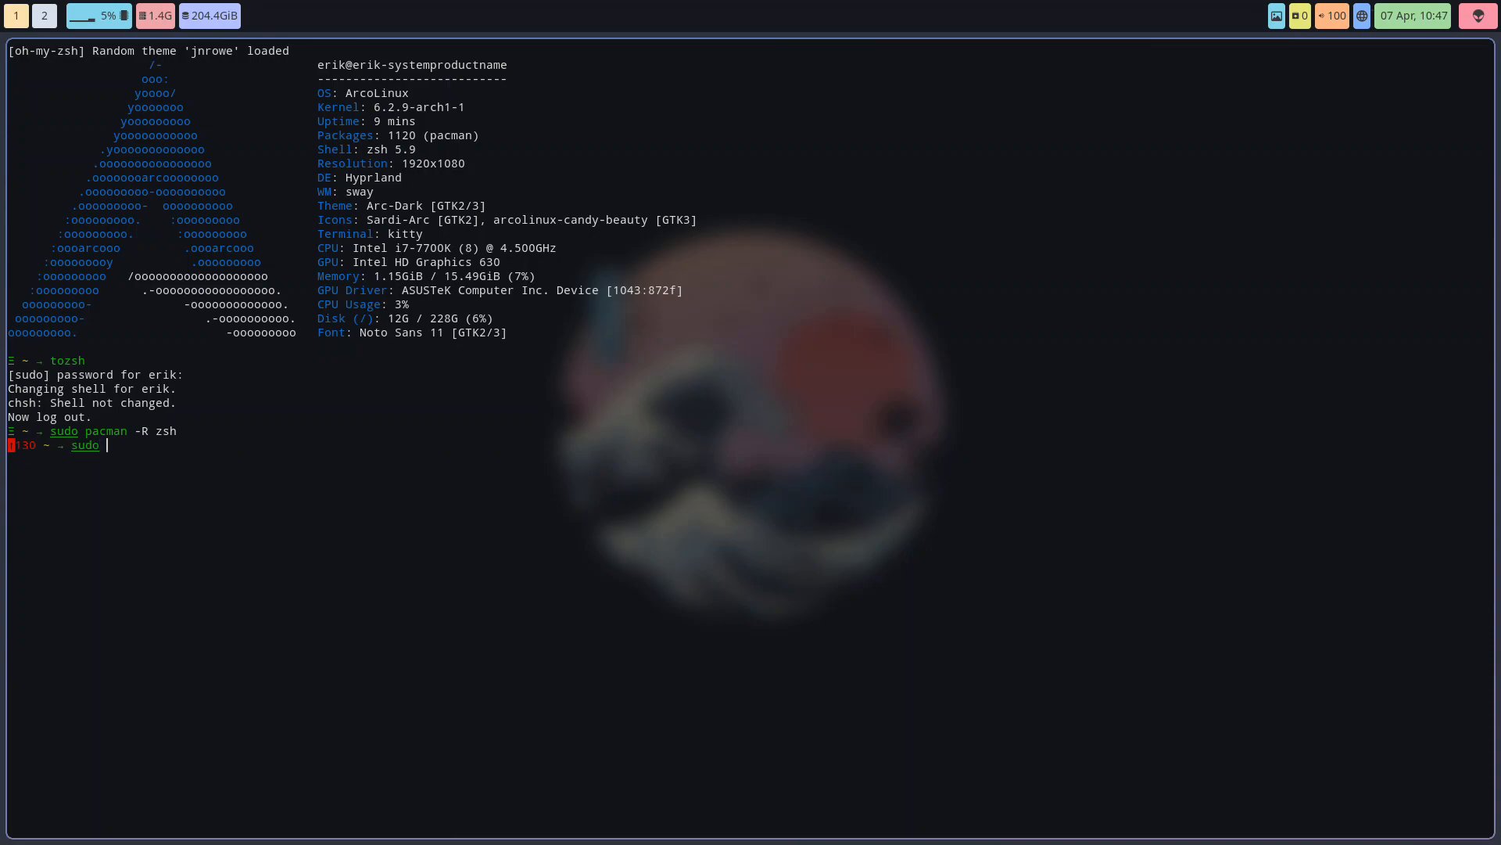
{"action": "type", "text": "p"}
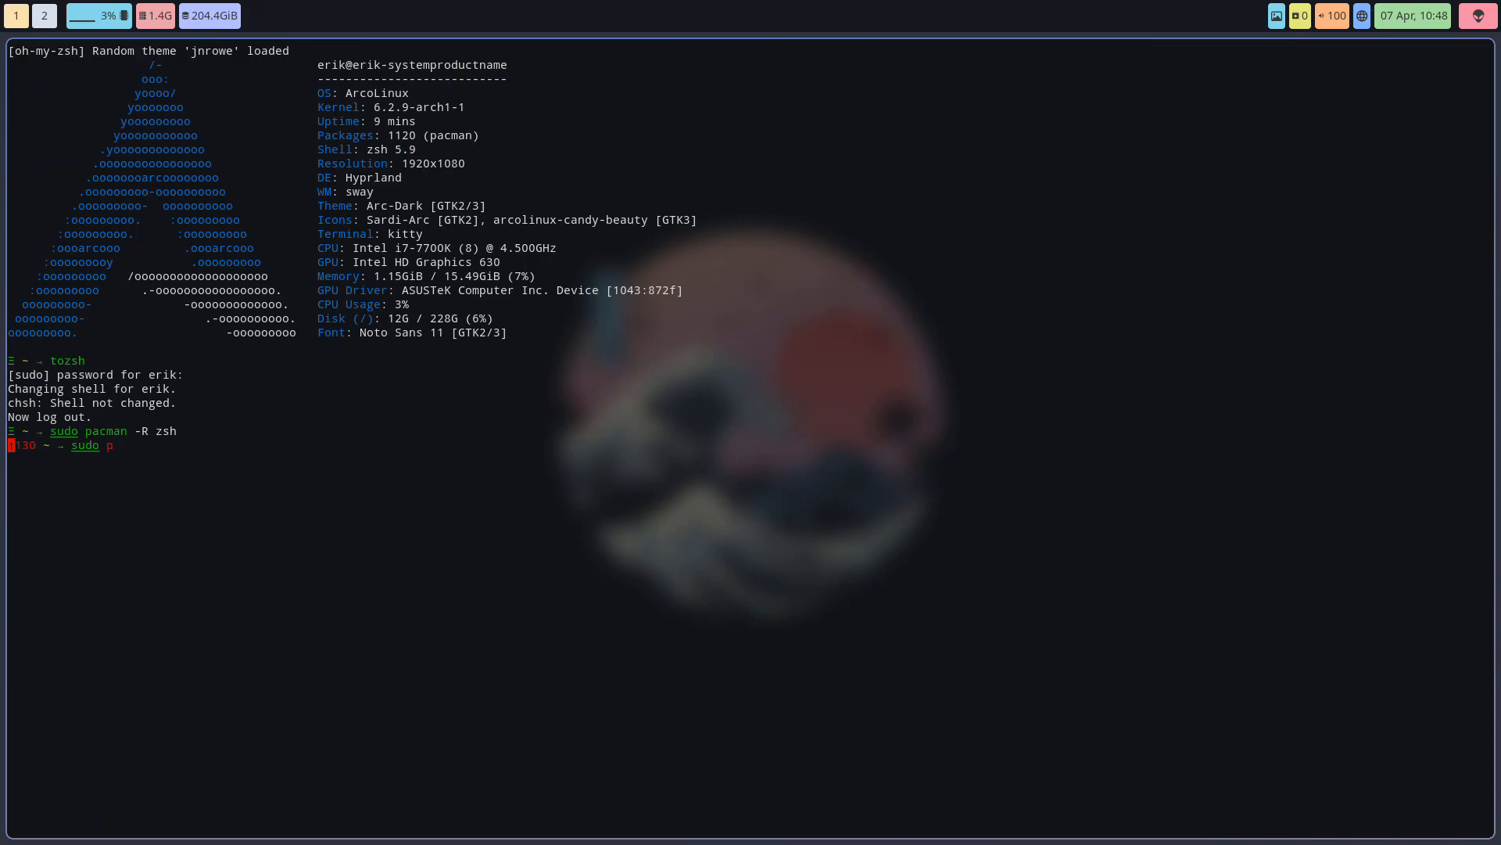
{"action": "key", "text": "BackSpace"}
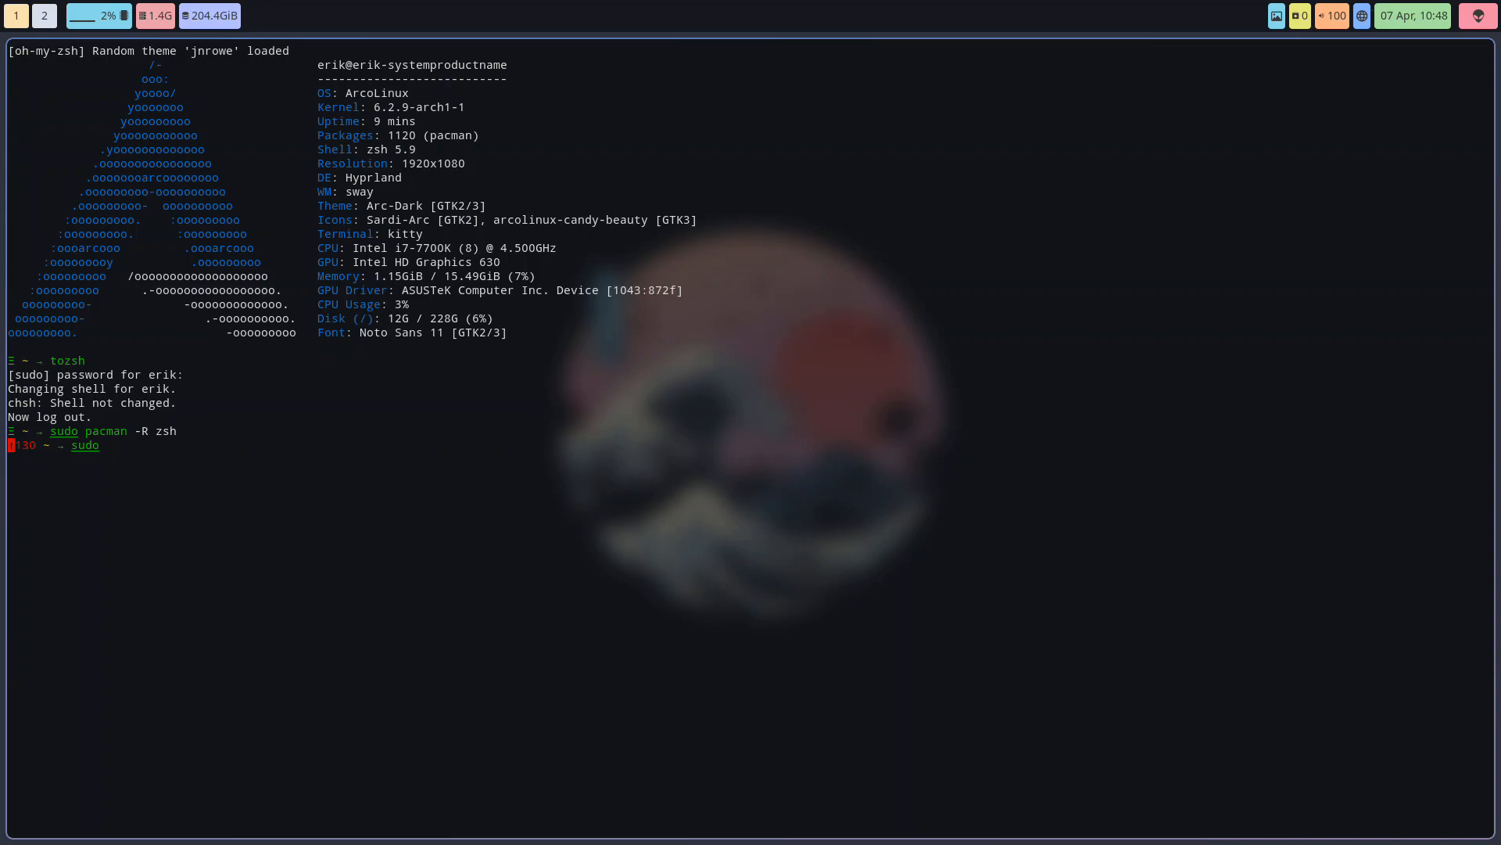
{"action": "type", "text": "pacman"}
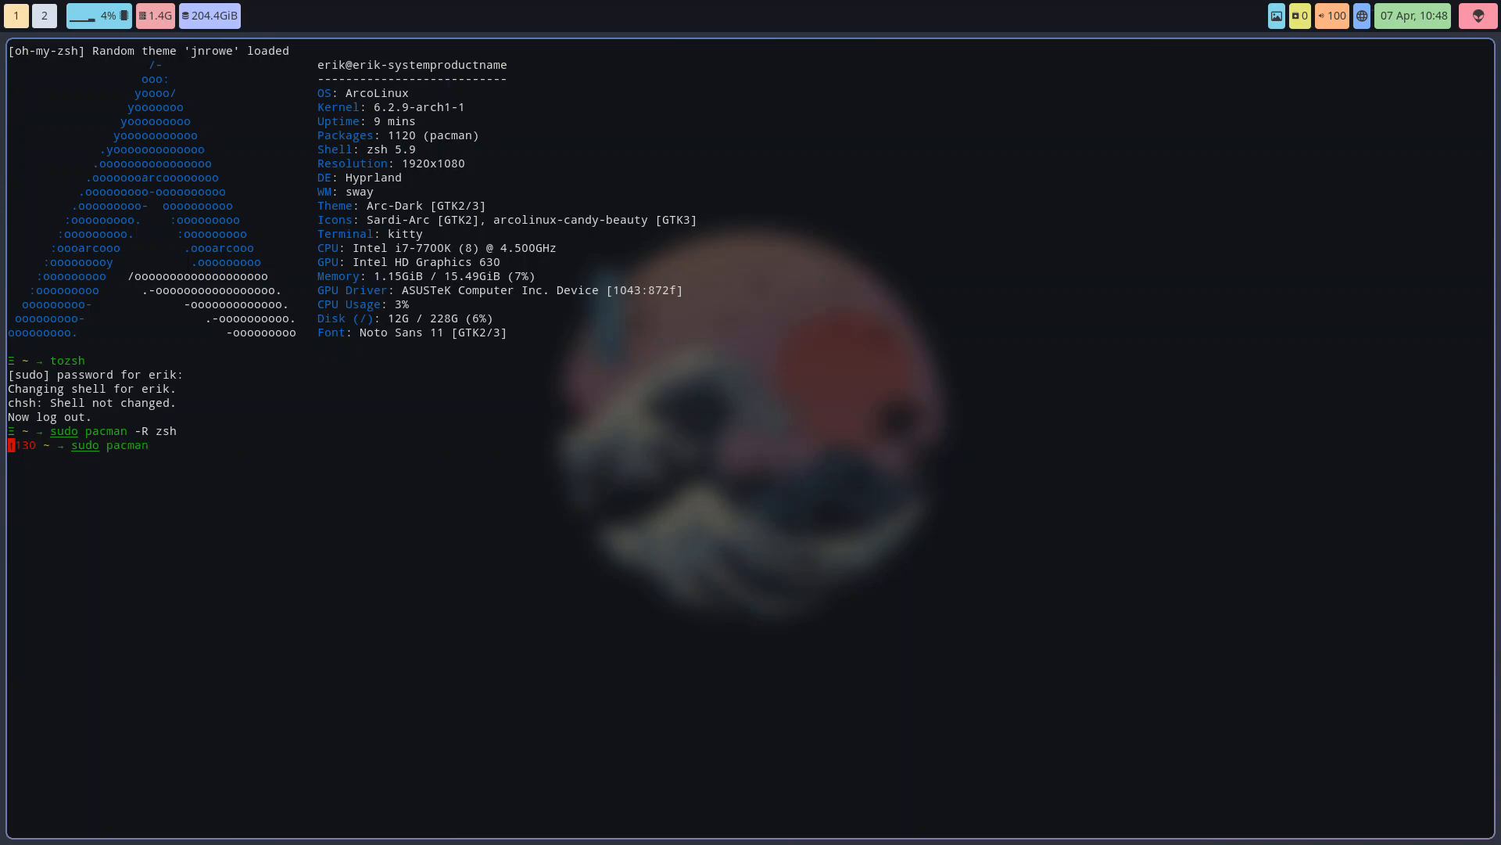
{"action": "type", "text": "-"}
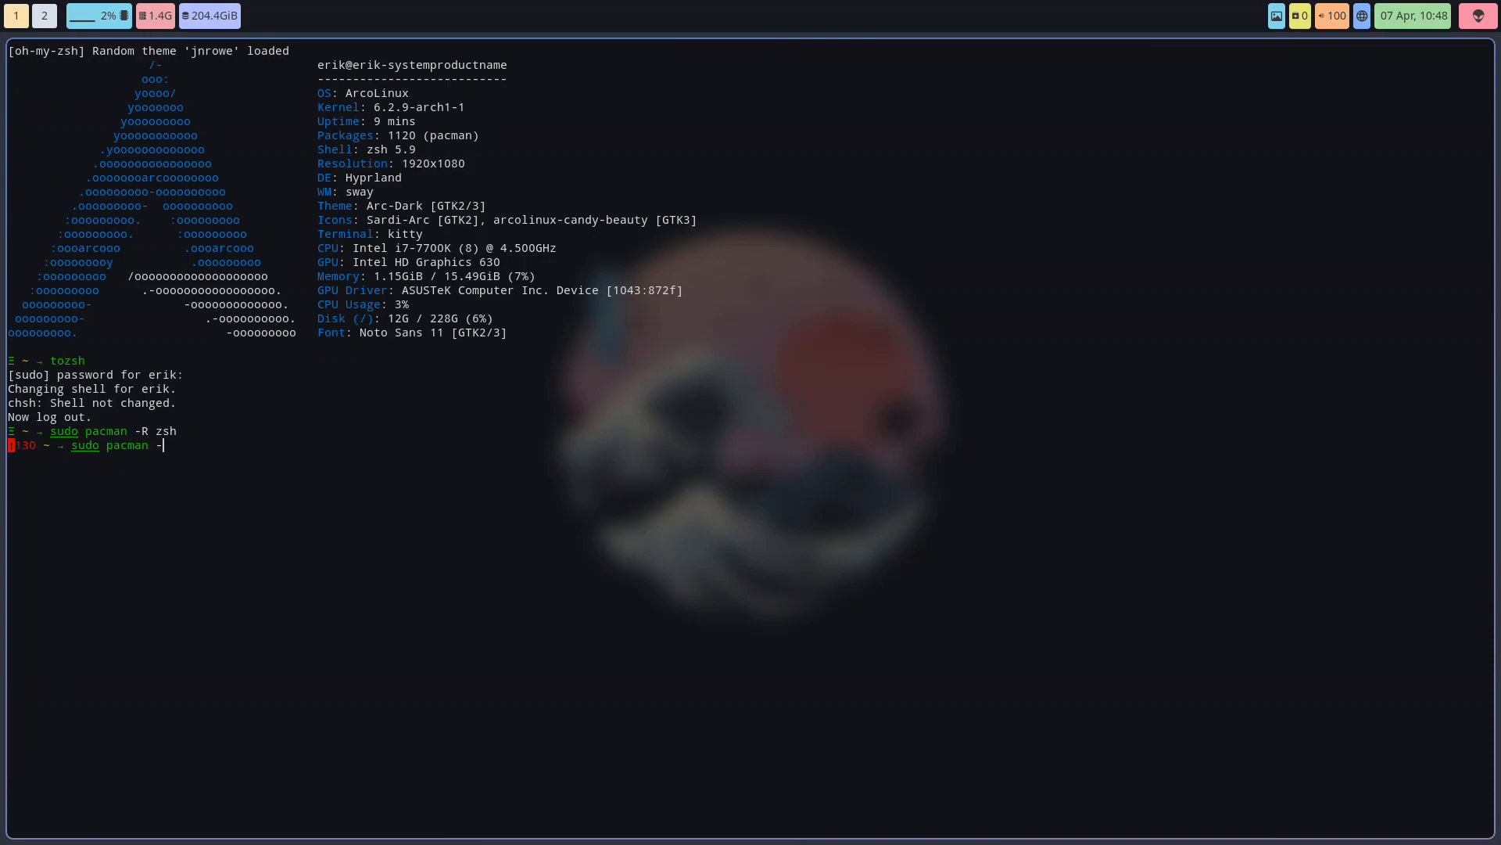
{"action": "type", "text": "S"}
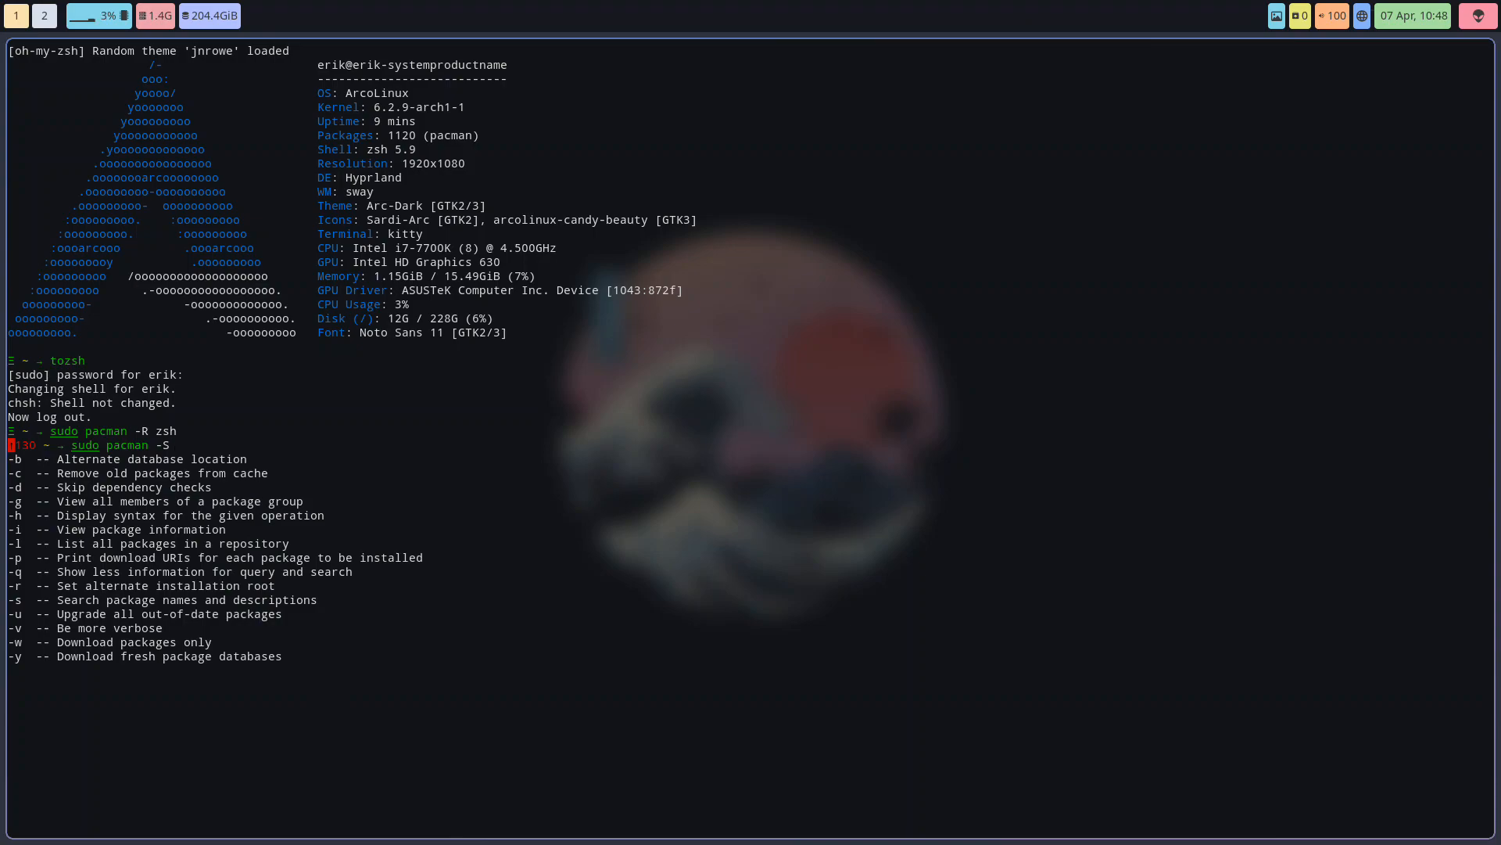
{"action": "type", "text": "c"}
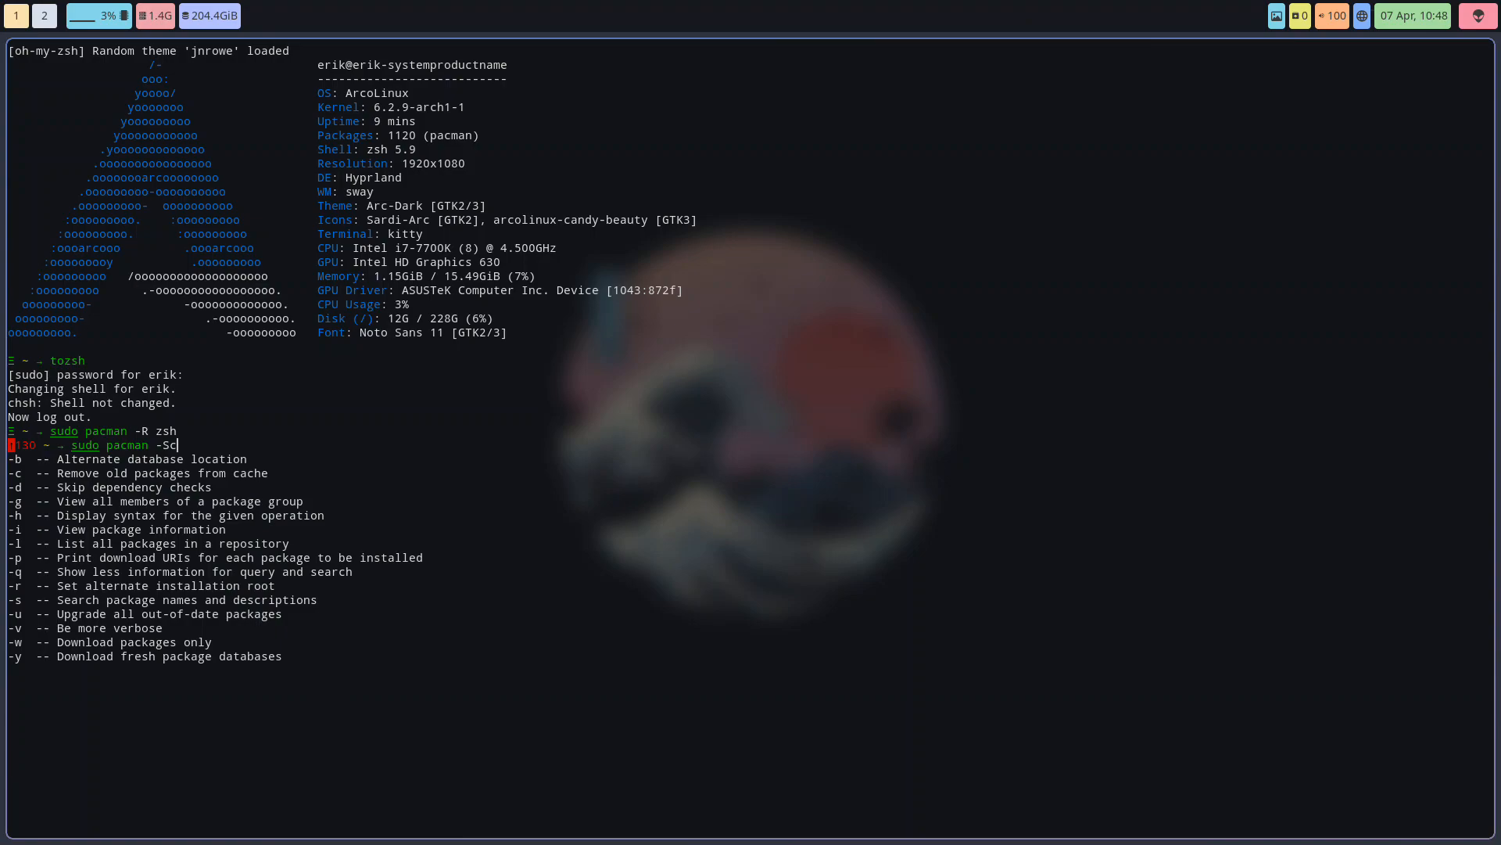
{"action": "type", "text": "c"}
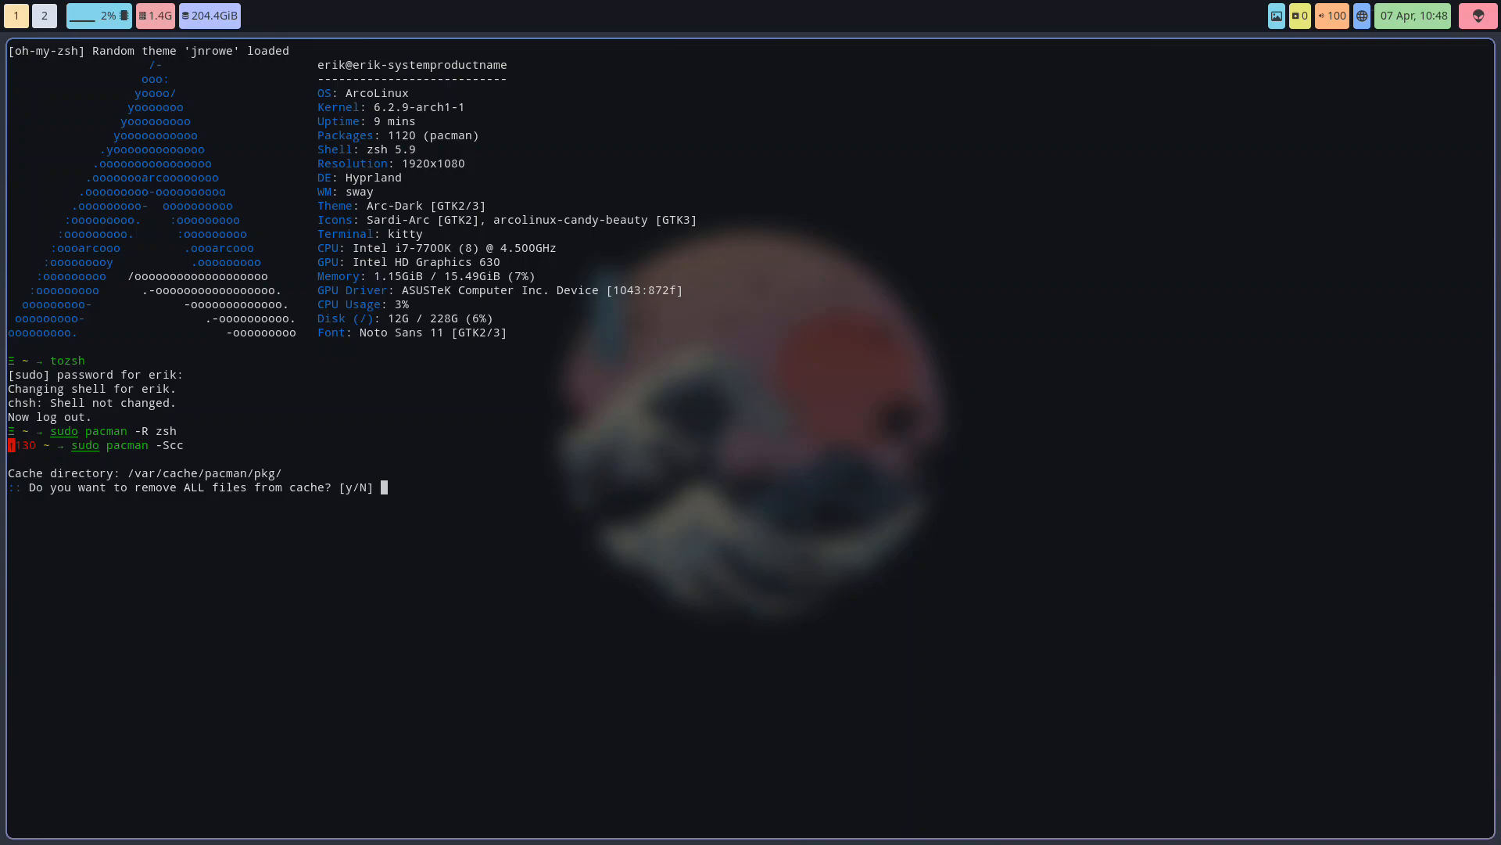
{"action": "key", "text": "ctrl+c"}
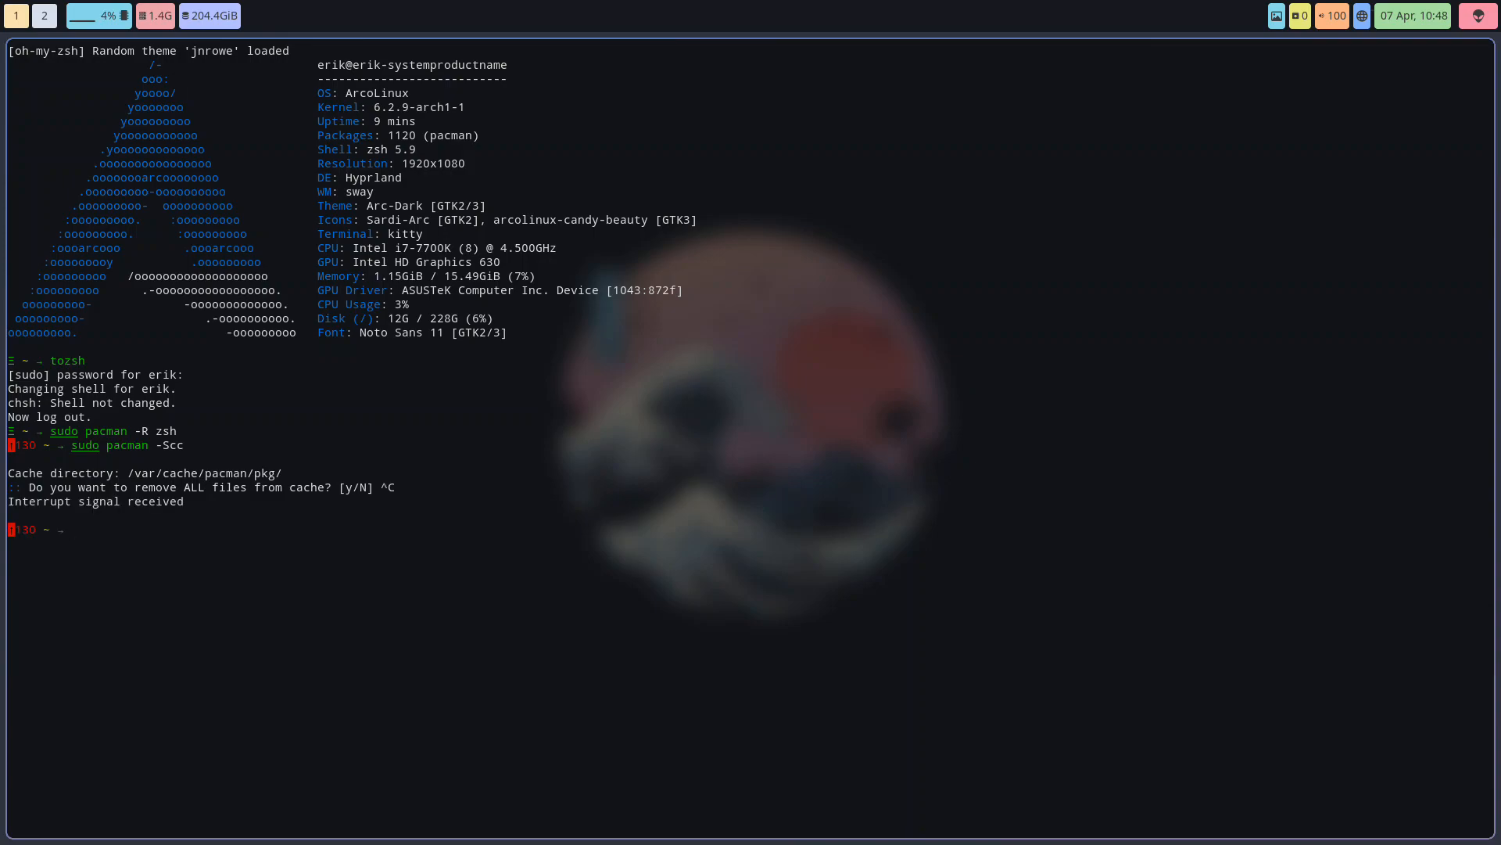
View the pacman -Q completion list, abandon the query, and start typing man
{"action": "type", "text": "sudo pacman -S"}
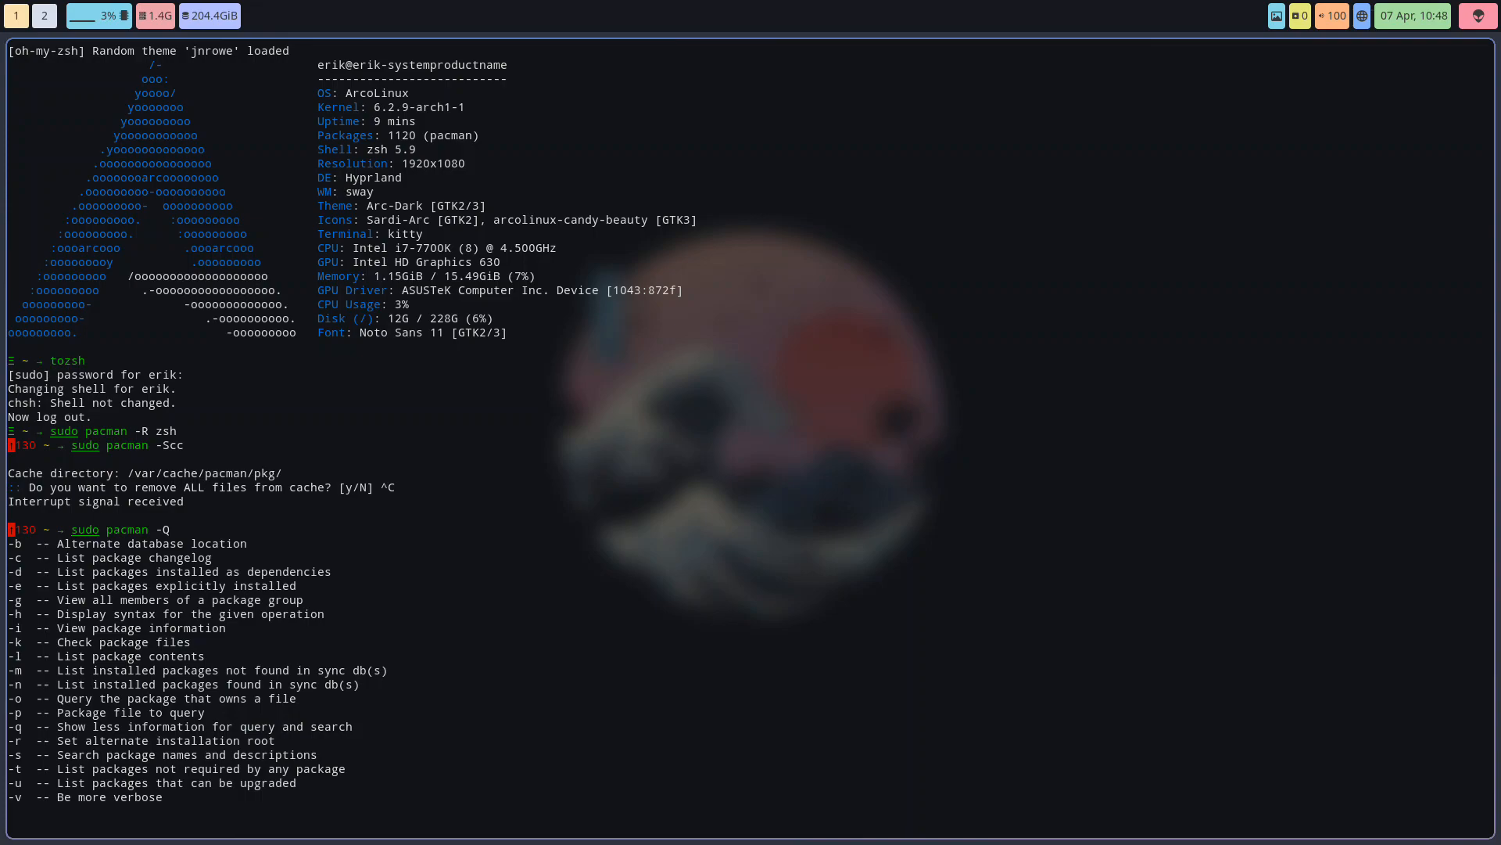
{"action": "key", "text": "Return"}
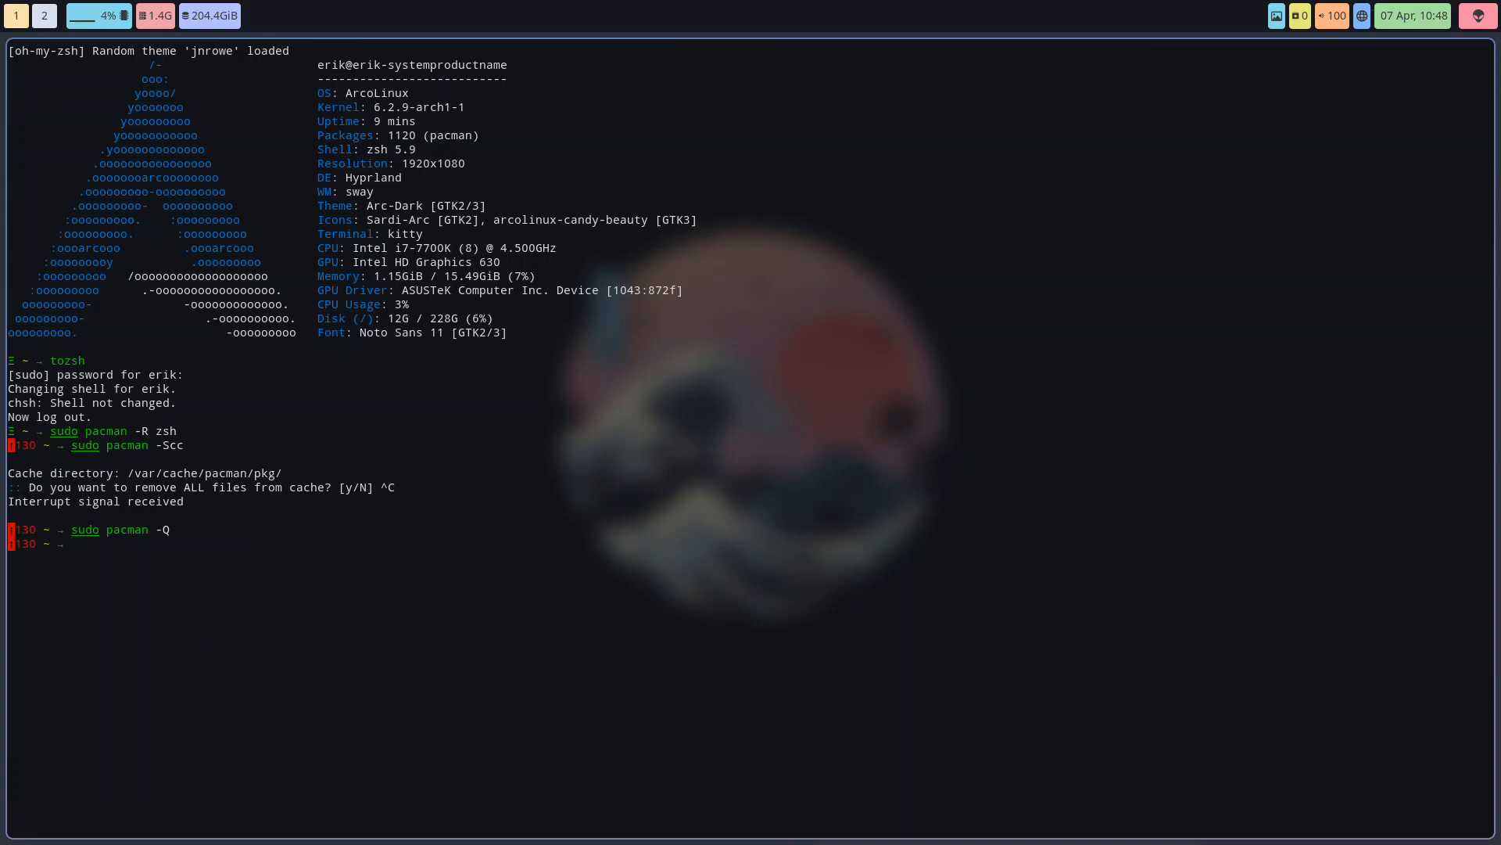
{"action": "type", "text": "man"}
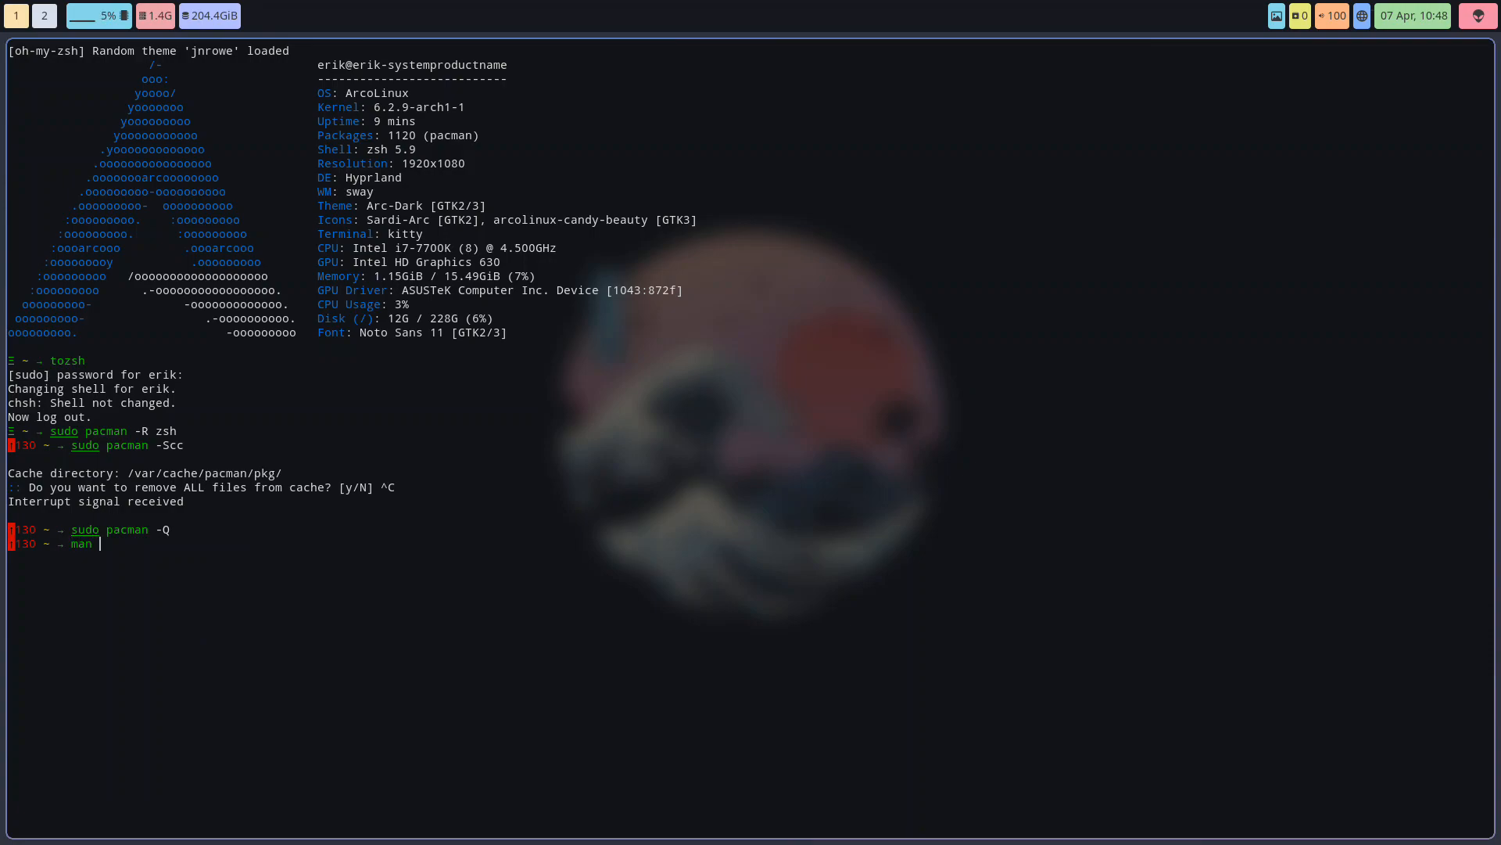
Read the pacman manual page, then bring up the application launcher
{"action": "type", "text": "pacm"}
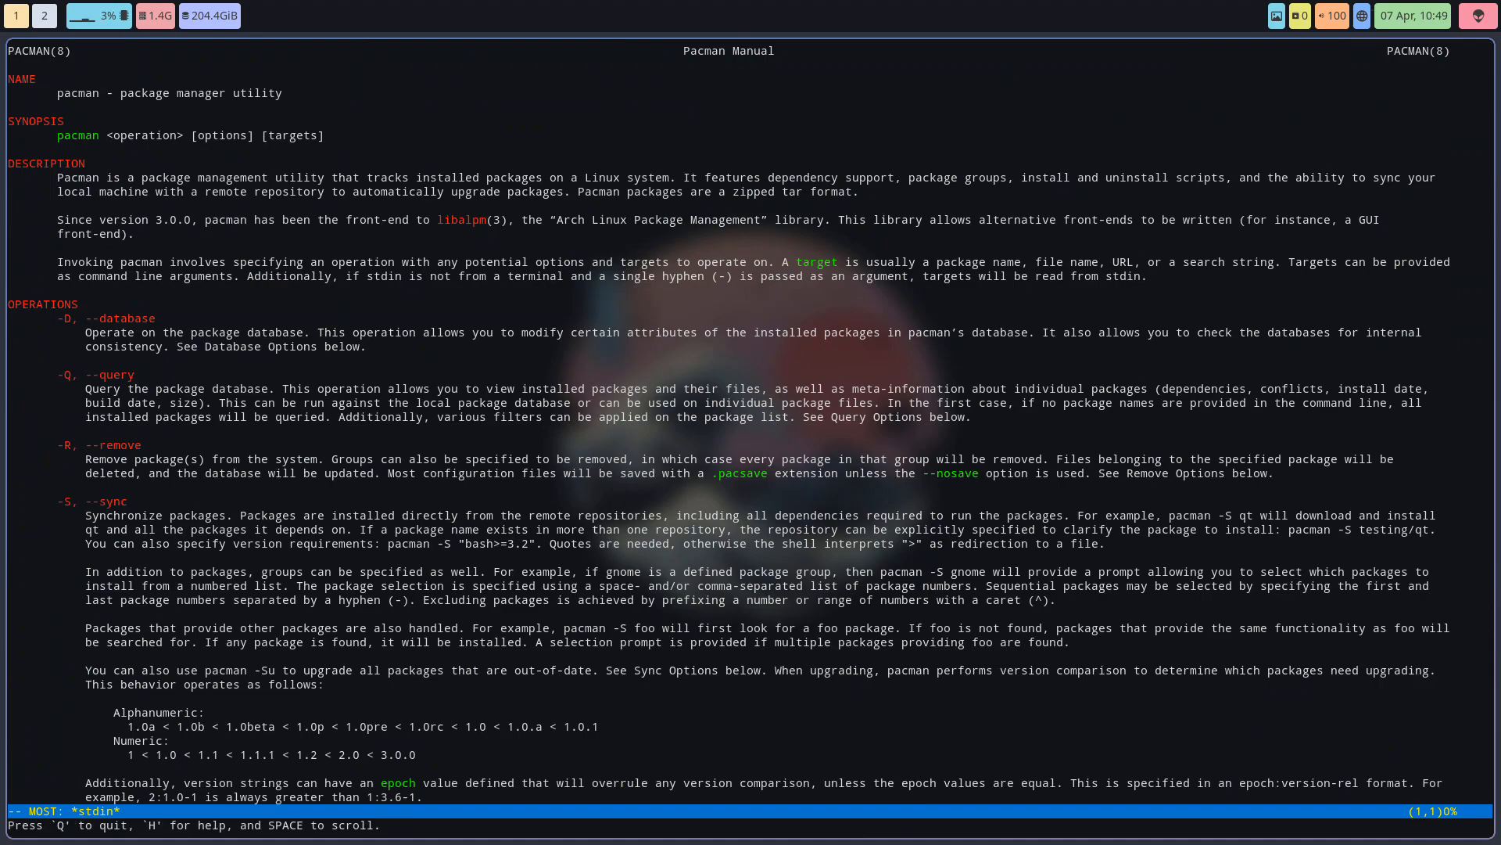
{"action": "key", "text": "q"}
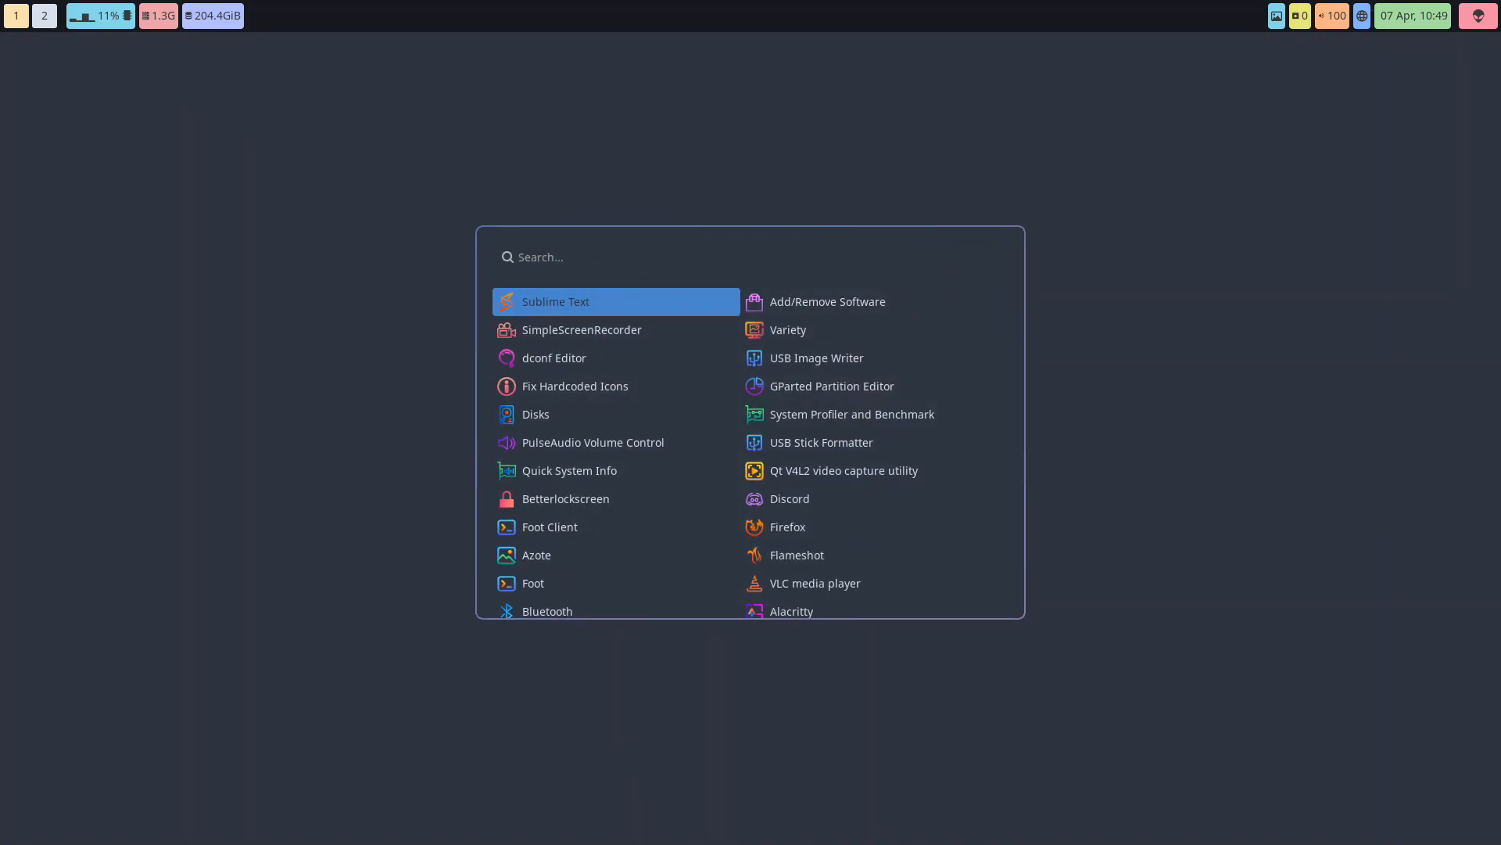
Search Pamac for zsh-completions and check its dependencies and installed files
{"action": "type", "text": "pama"}
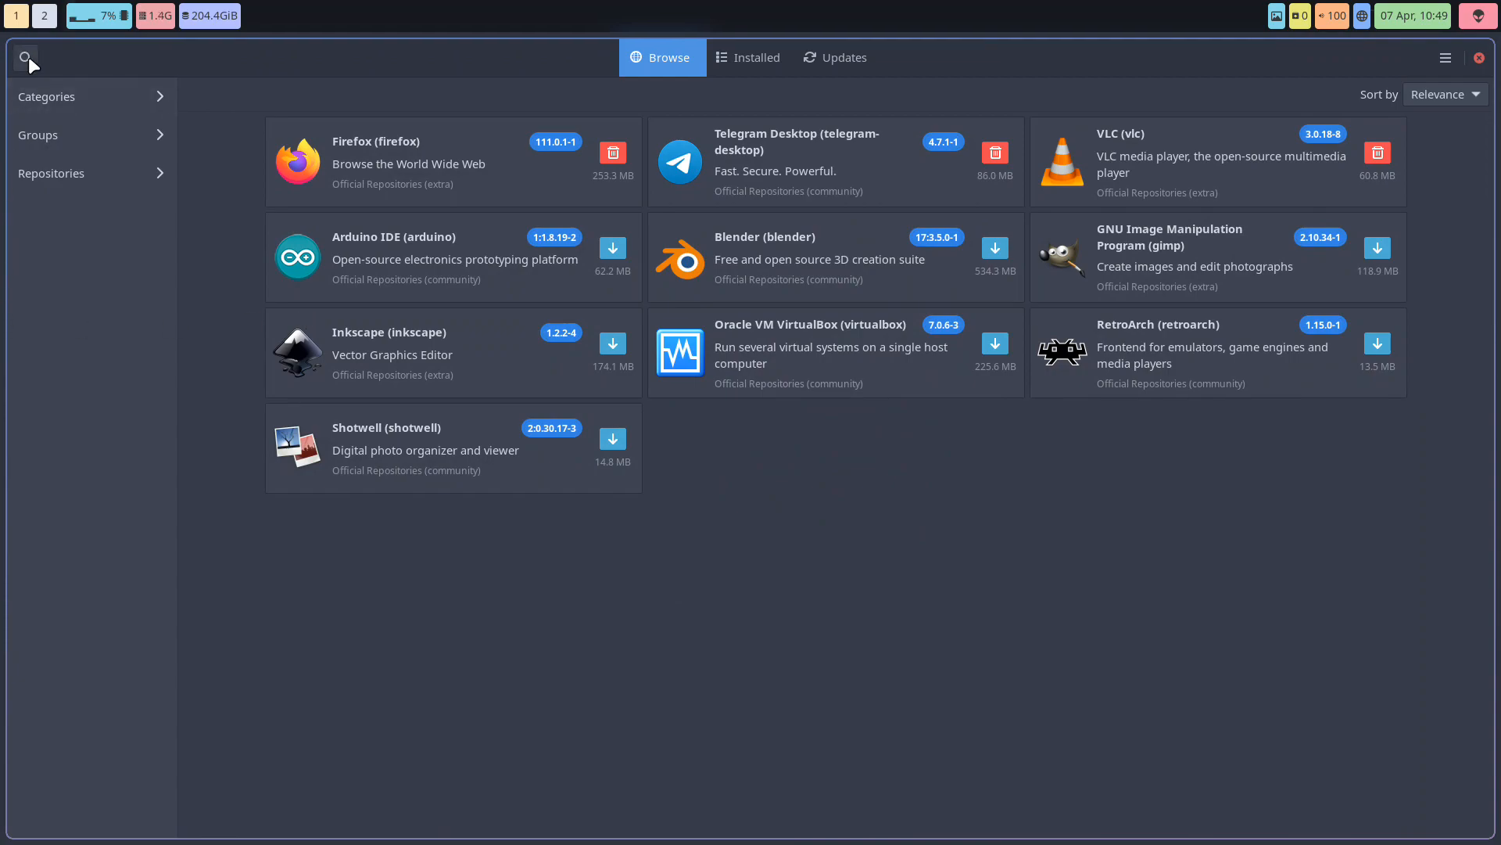
{"action": "type", "text": "com"}
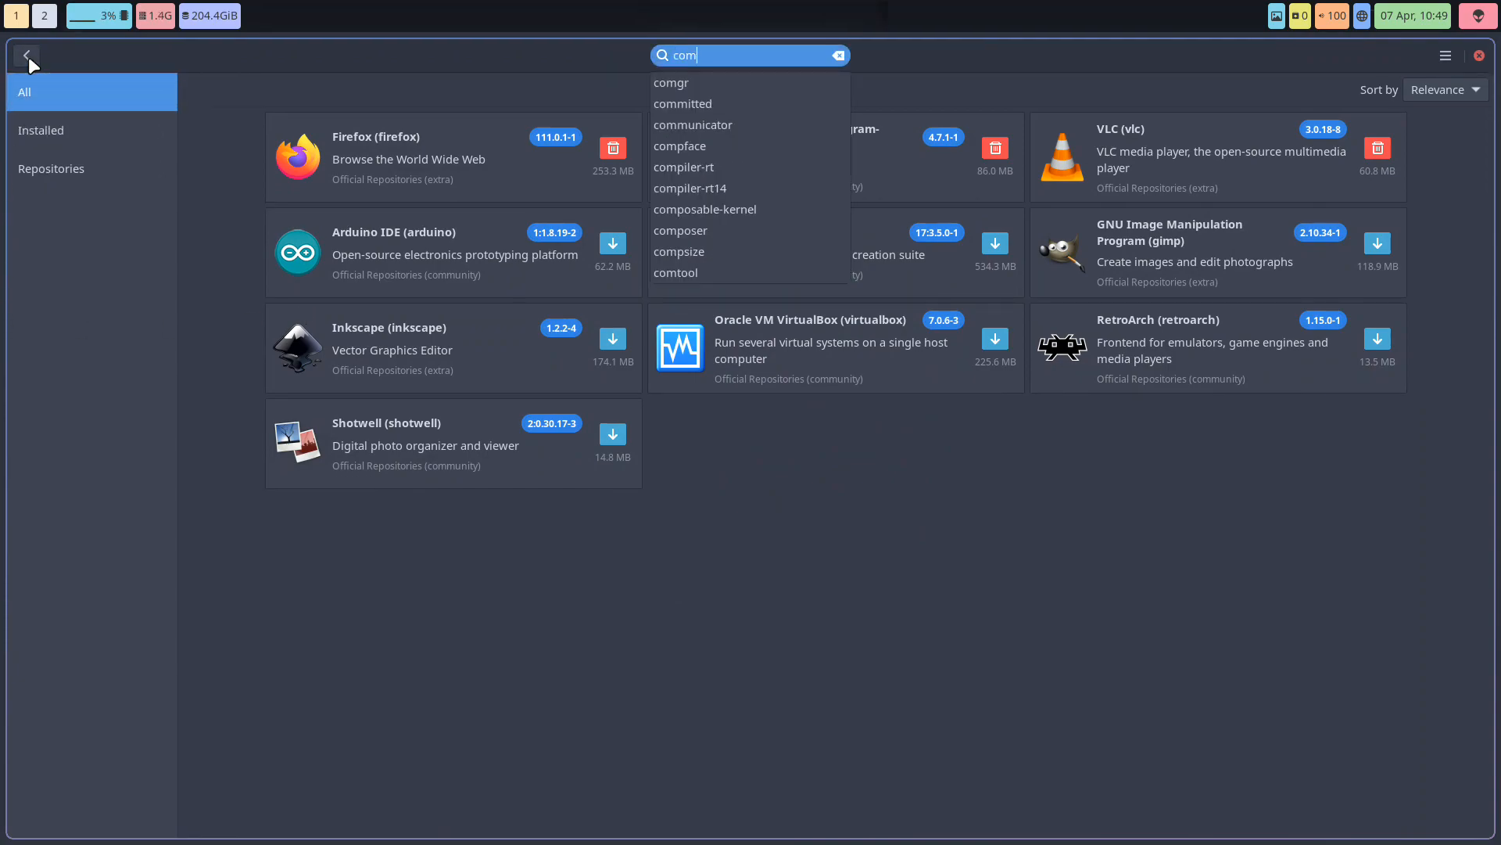
{"action": "type", "text": "z"}
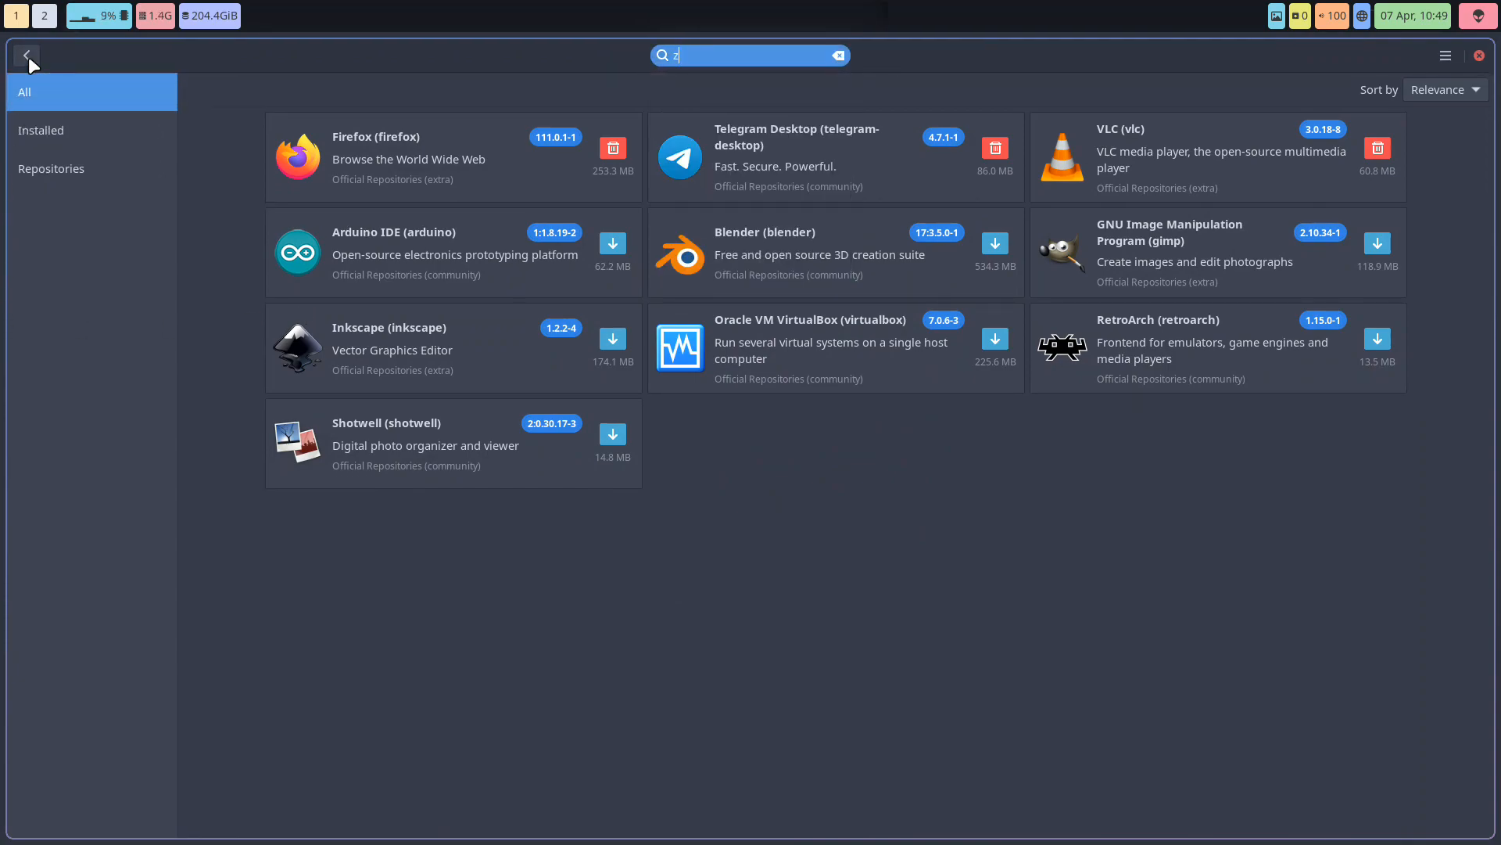
{"action": "type", "text": "sh-completions"}
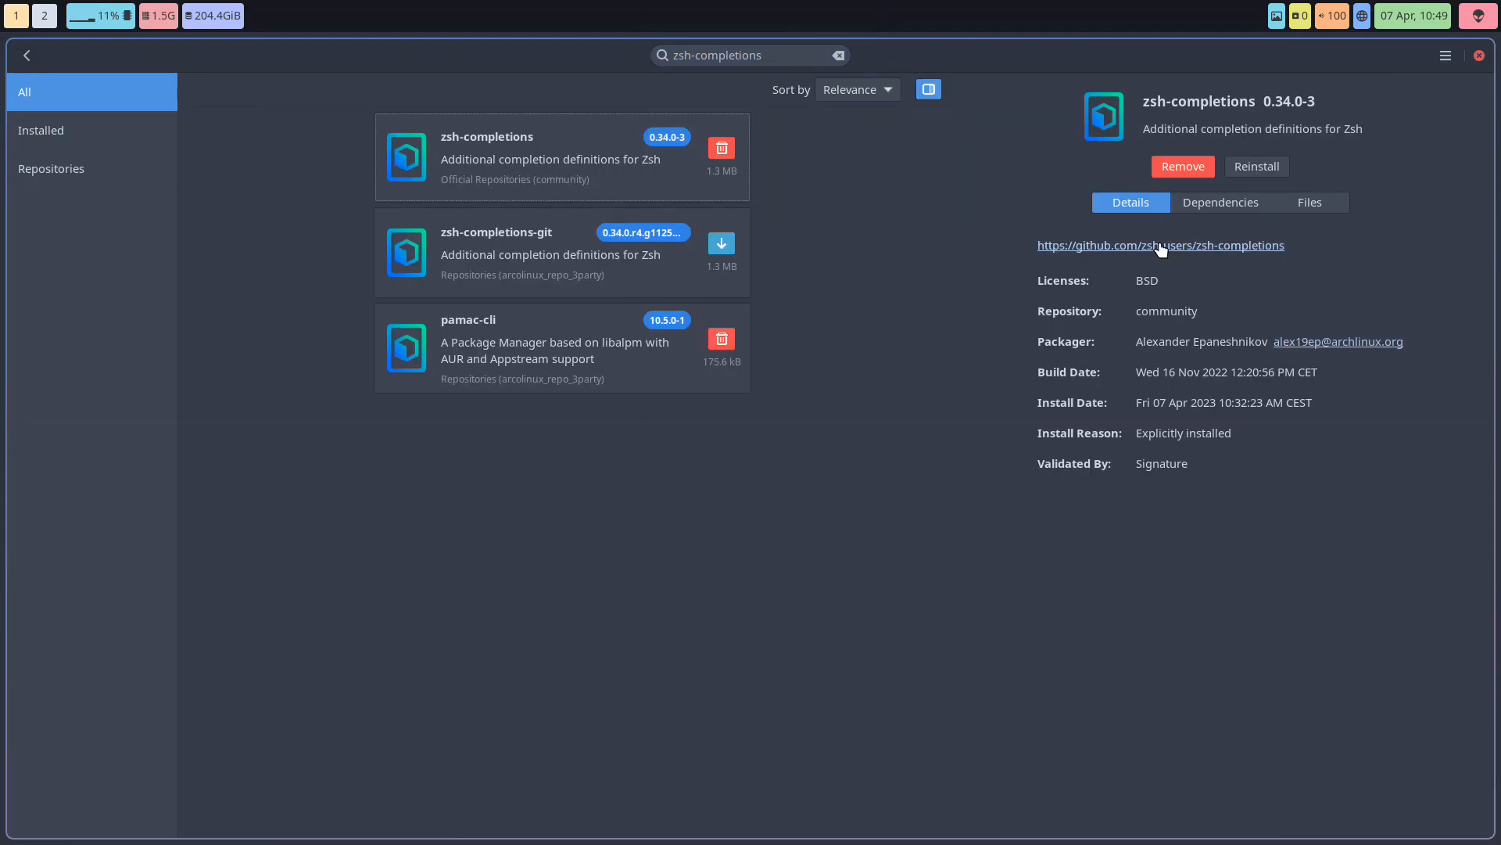
{"action": "left_click", "coordinate": [1220, 202]}
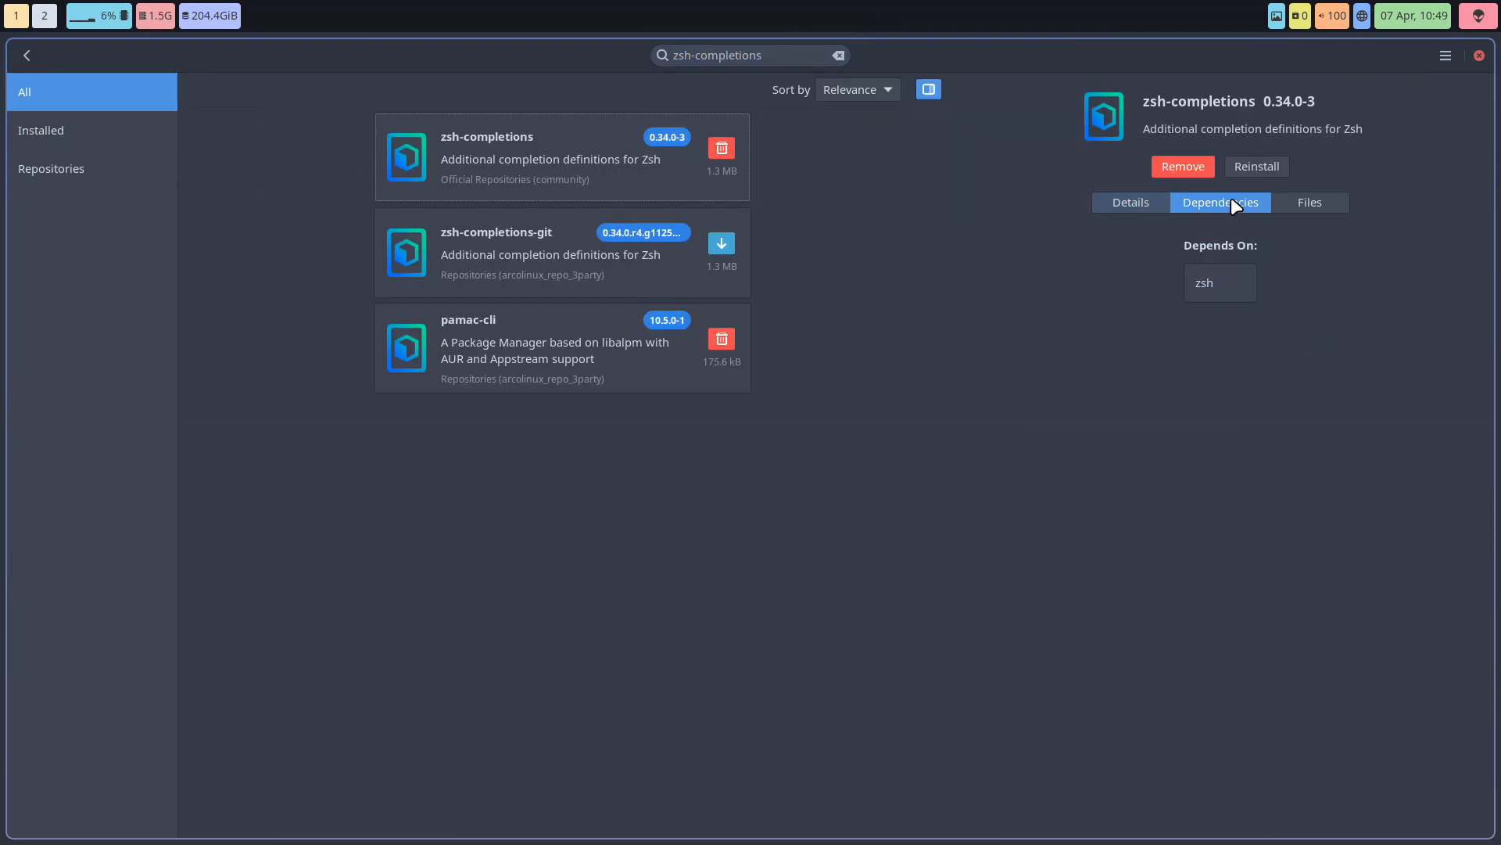
{"action": "left_click", "coordinate": [1309, 202]}
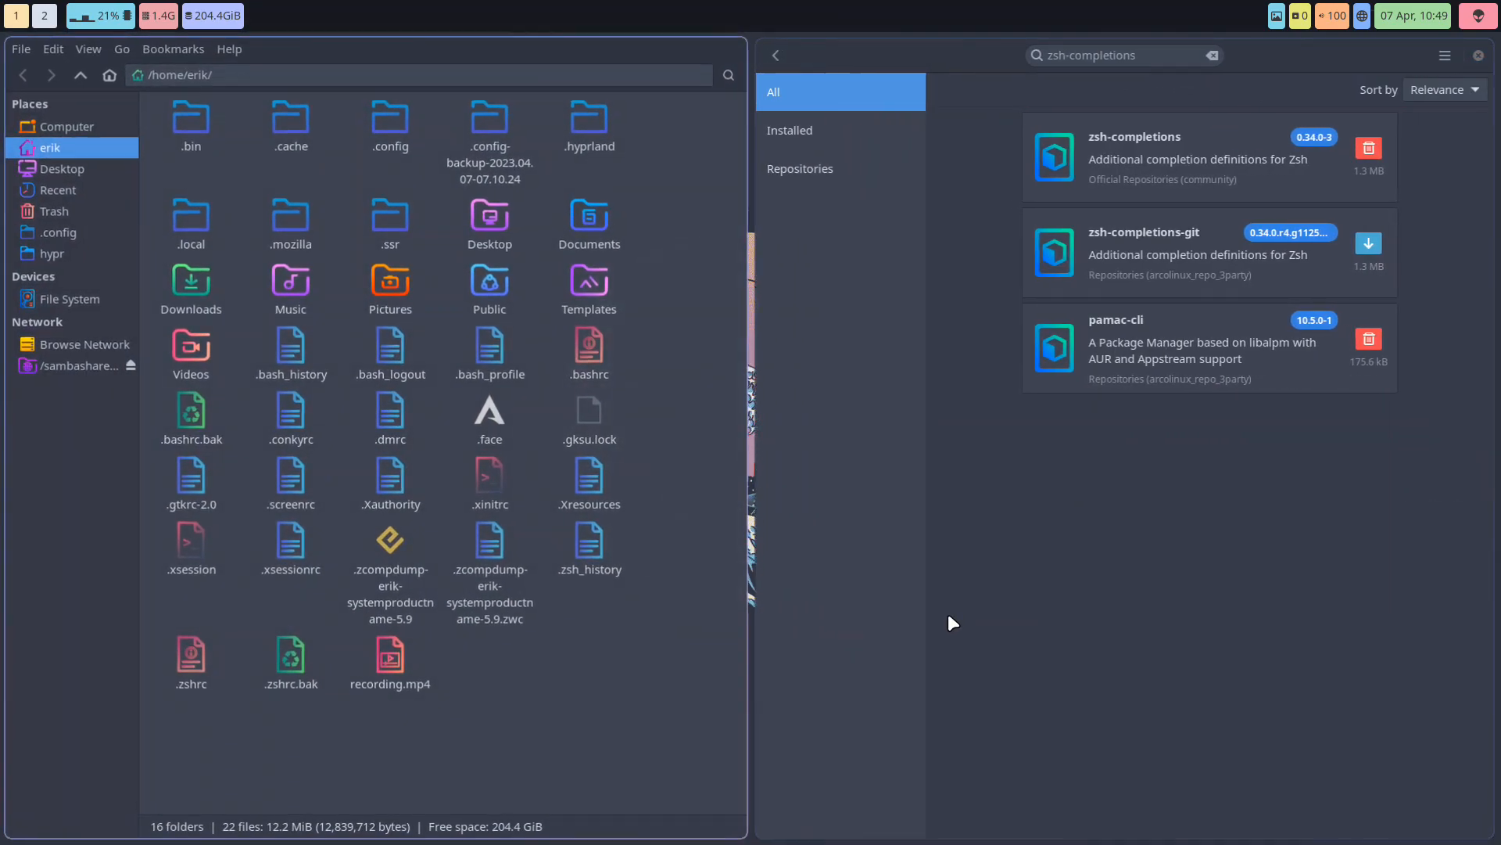
Browse to /usr/share/zsh/site-functions in Thunar and mark _inxi in Pamac's file list
{"action": "left_click", "coordinate": [69, 298]}
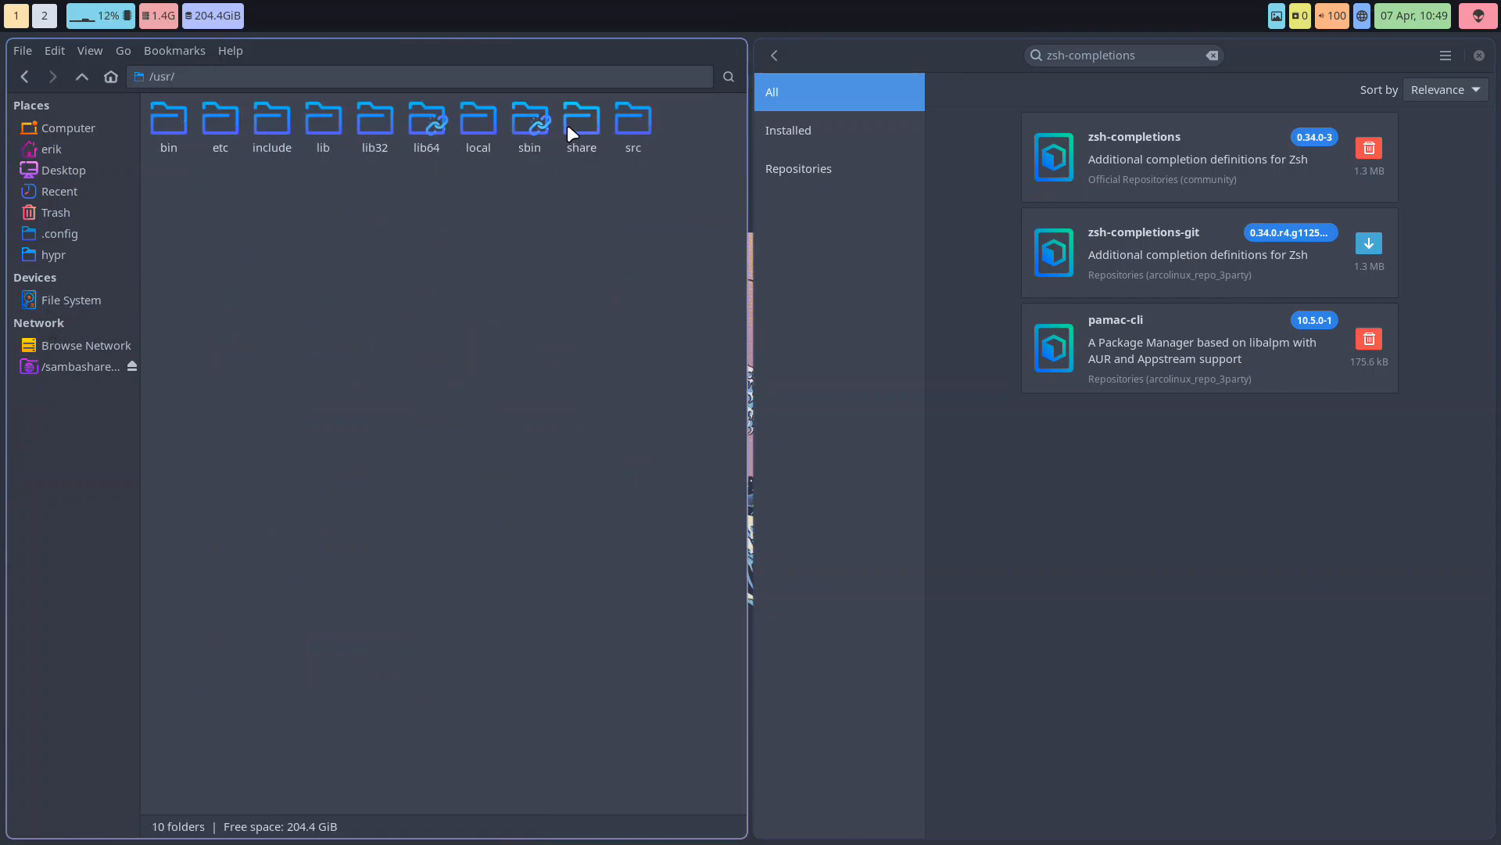
{"action": "double_click", "coordinate": [582, 116]}
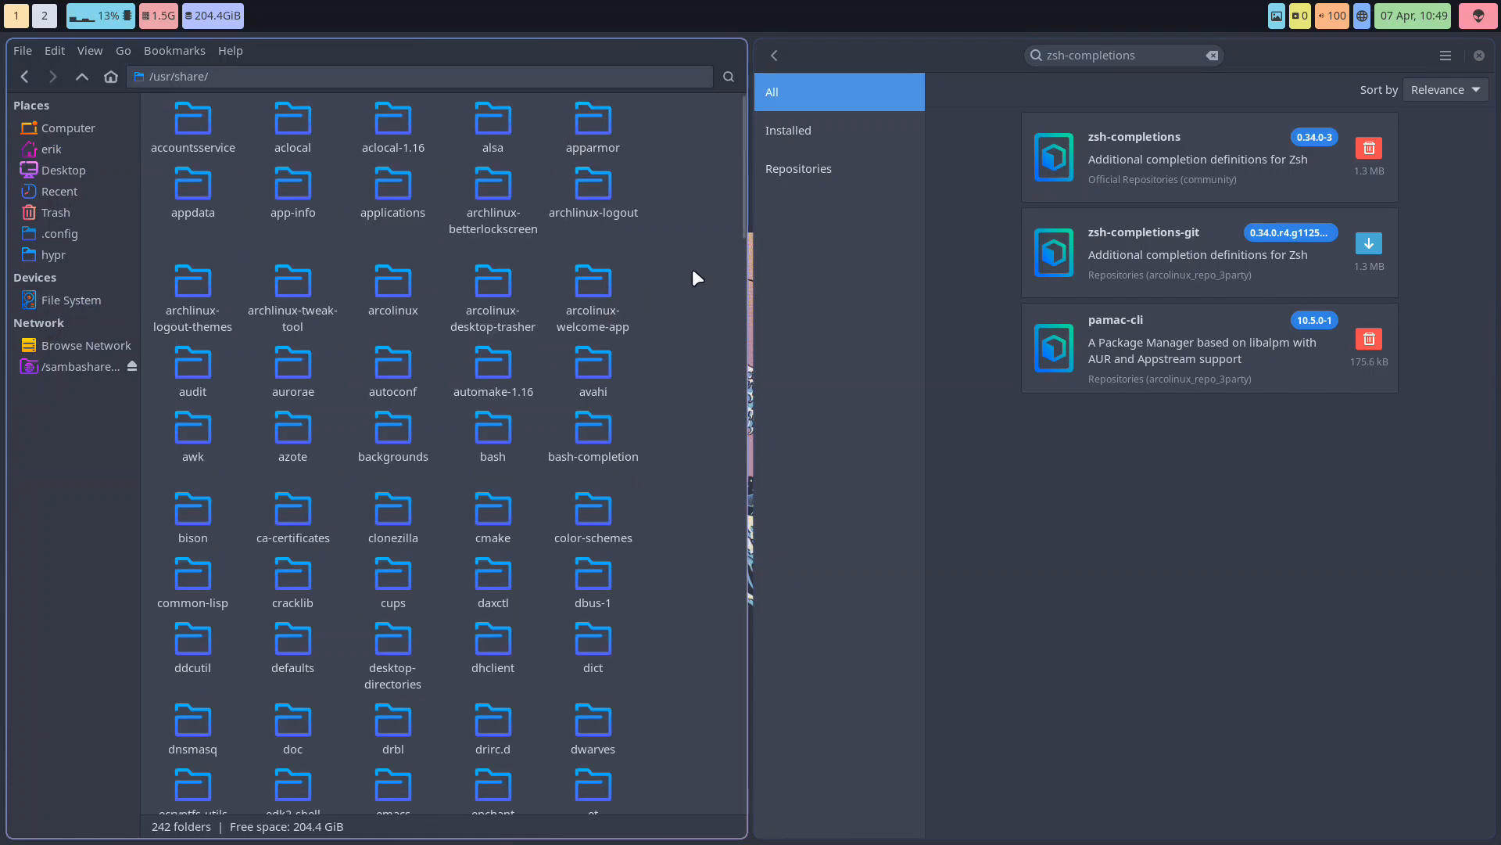
{"action": "left_click", "coordinate": [1149, 158]}
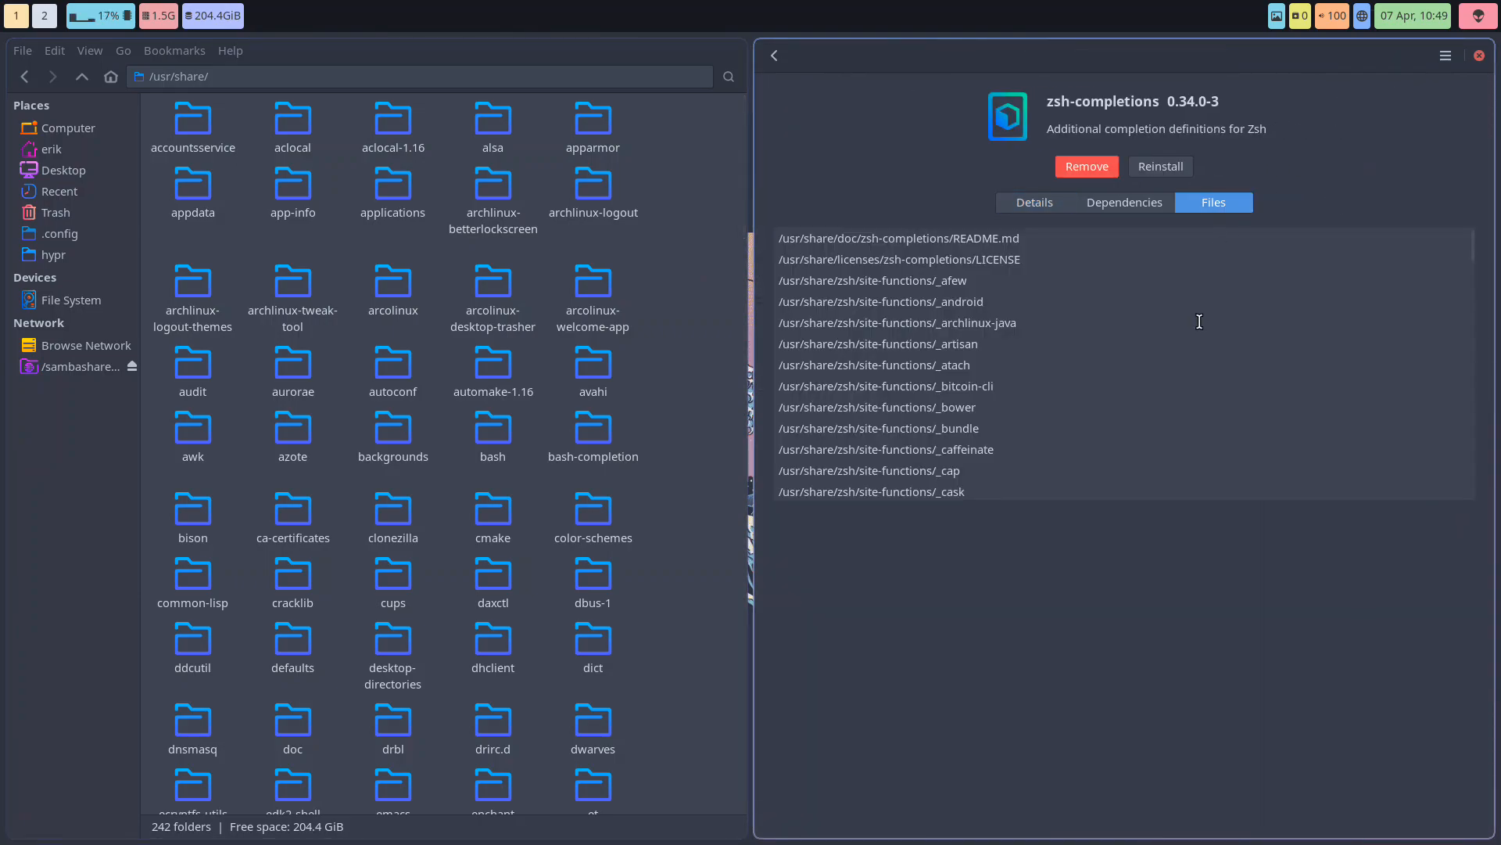
{"action": "mouse_move", "coordinate": [393, 719]}
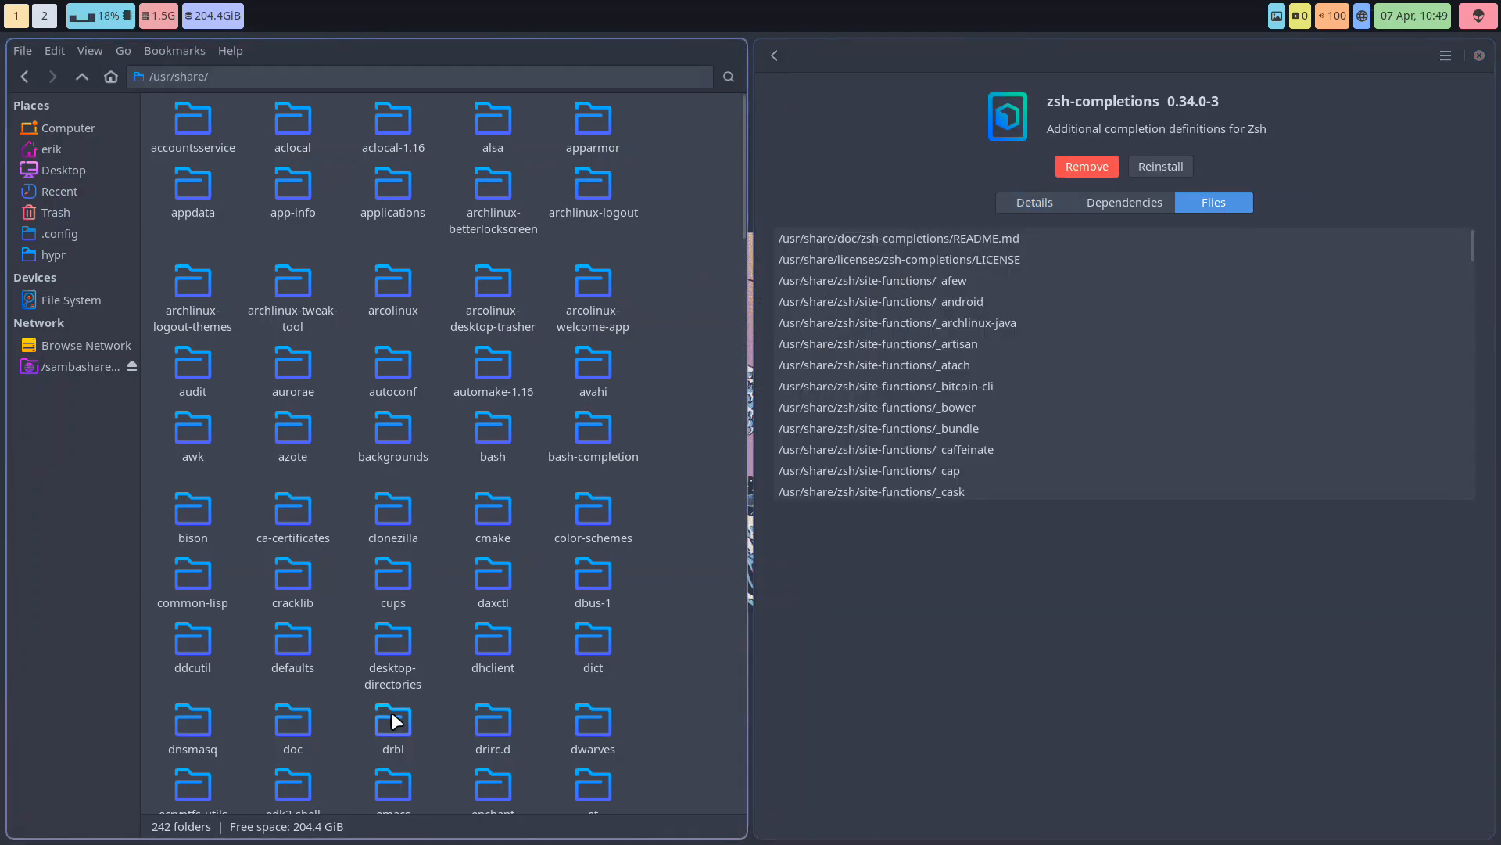
{"action": "type", "text": "zsh/"}
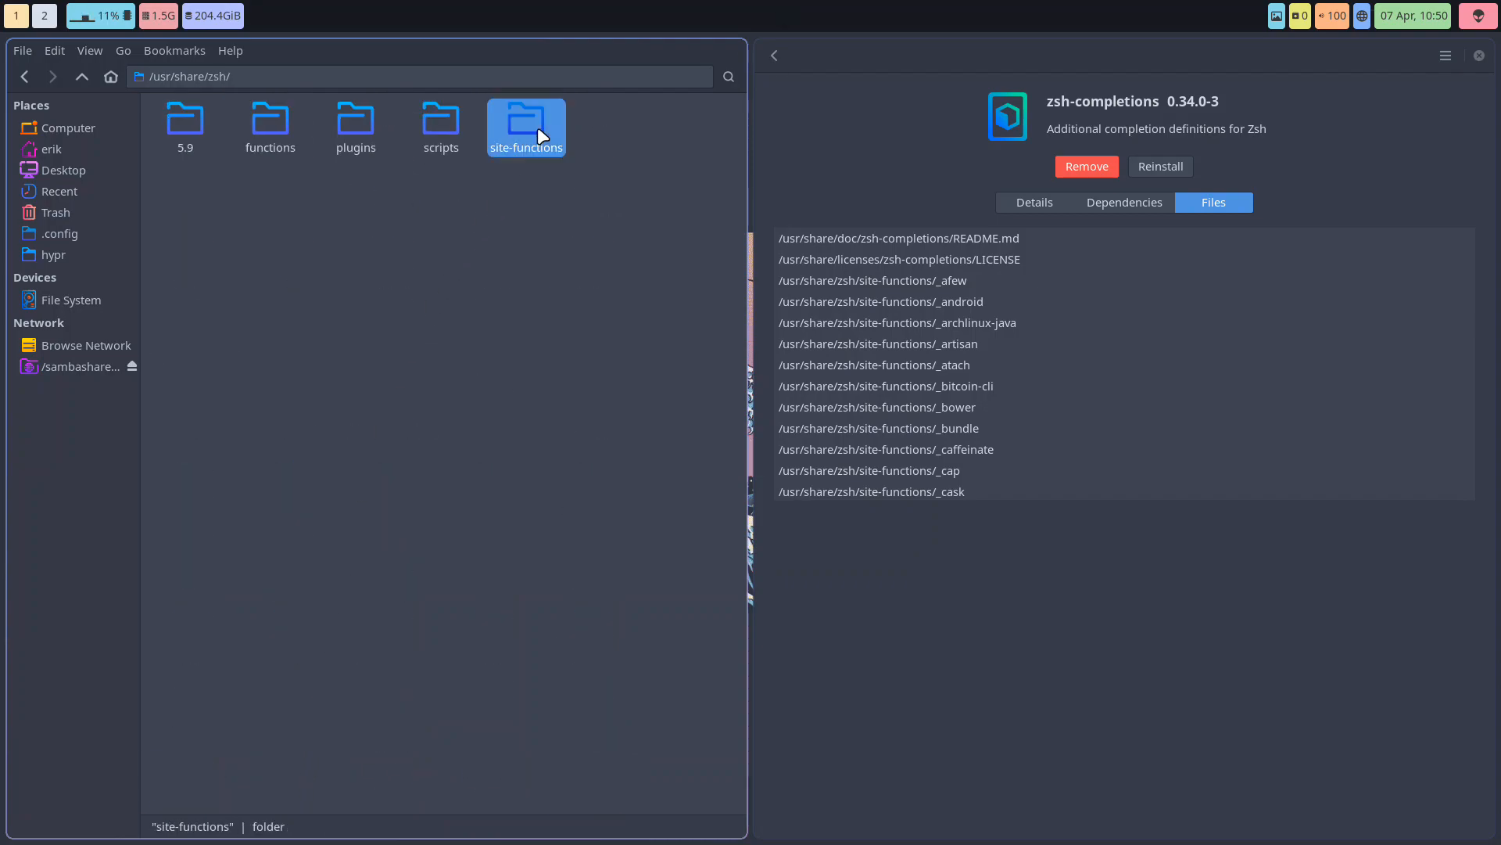
{"action": "double_click", "coordinate": [525, 118]}
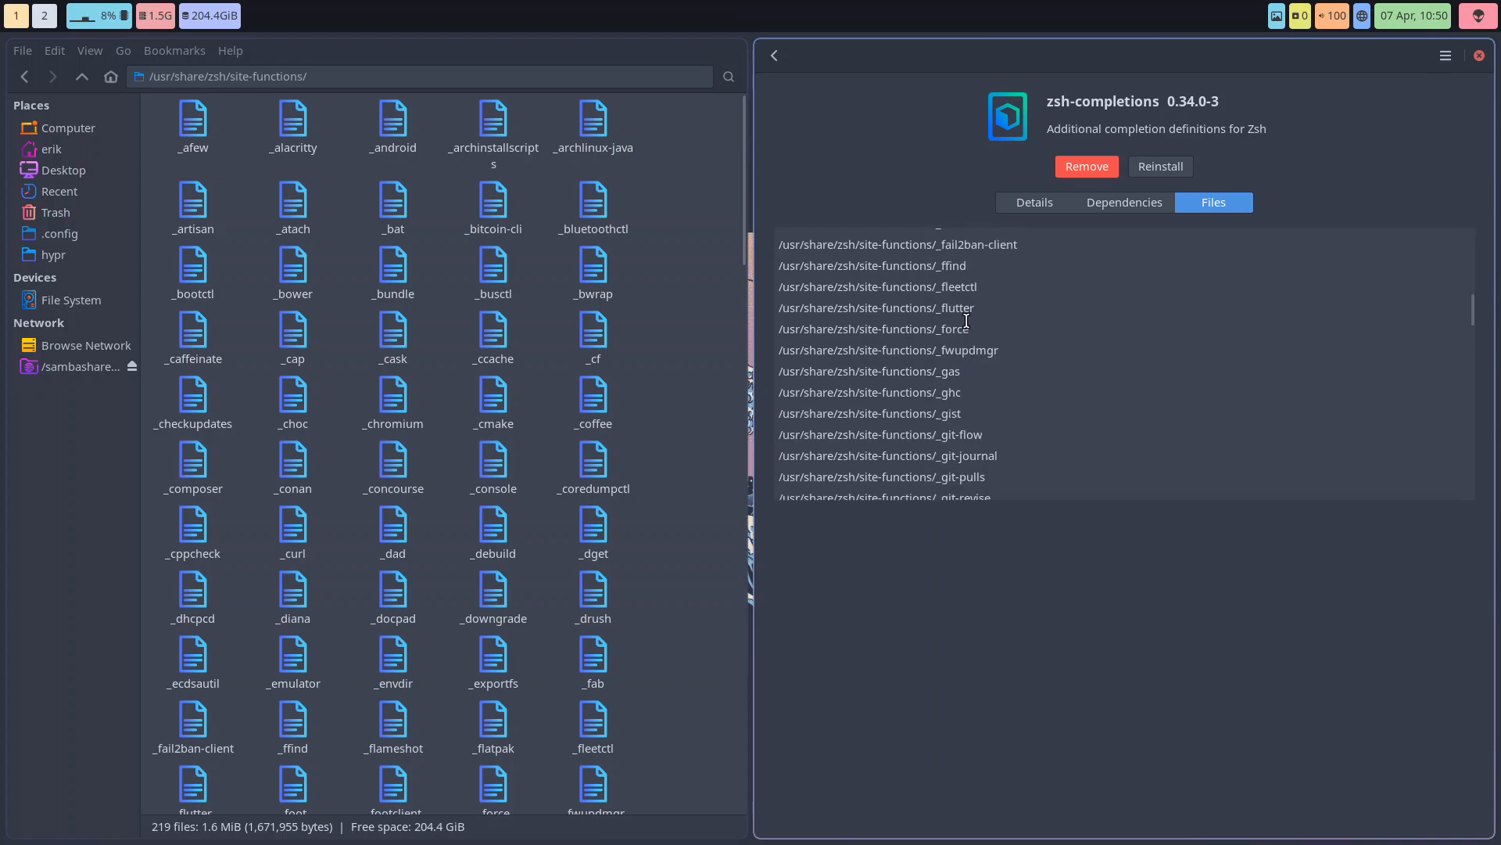
{"action": "scroll", "scroll_direction": "down", "scroll_amount": 3}
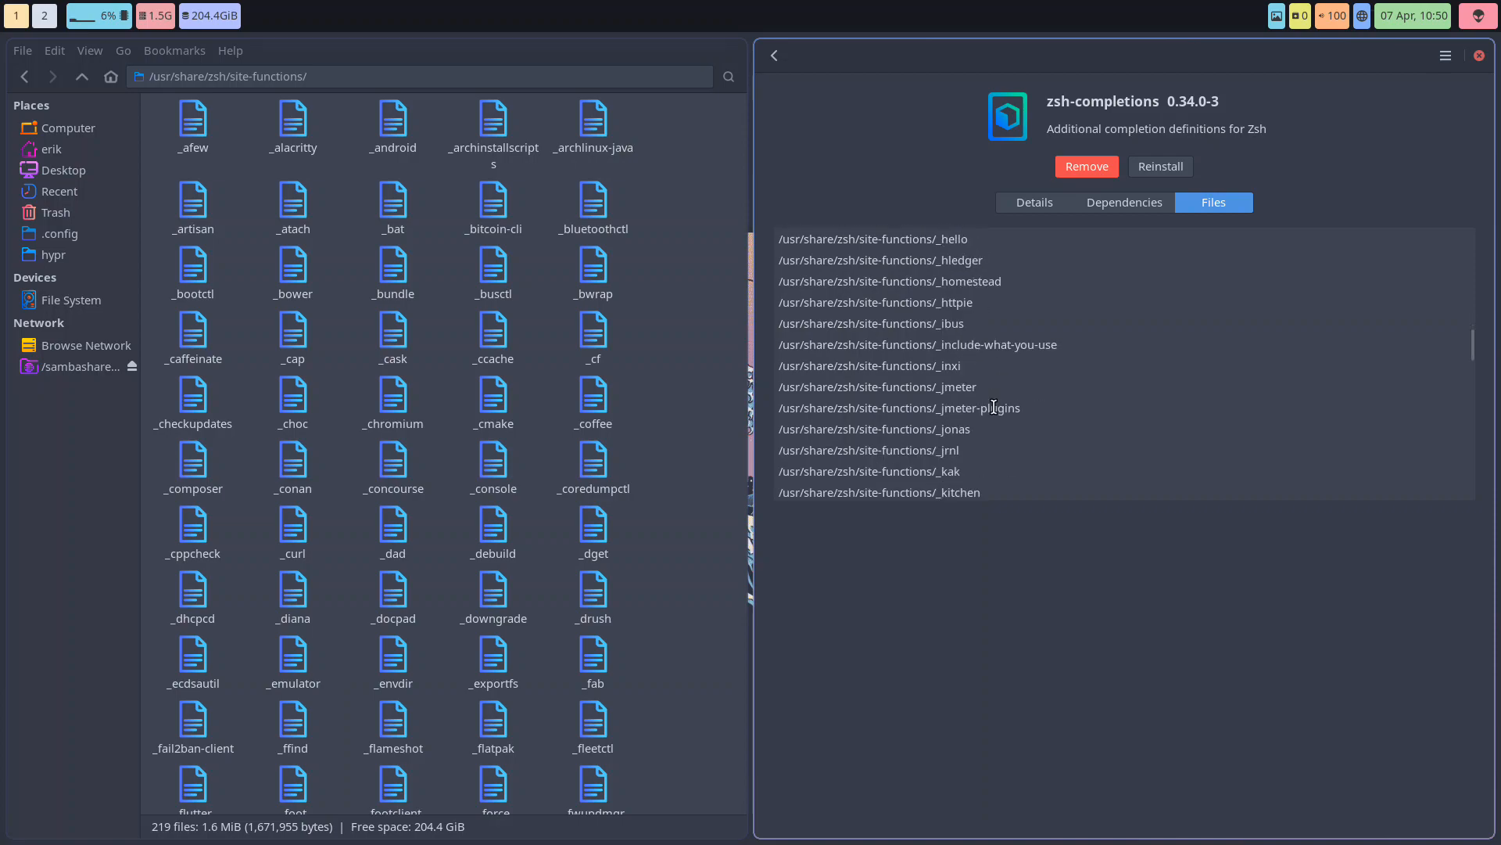
{"action": "double_click", "coordinate": [951, 366]}
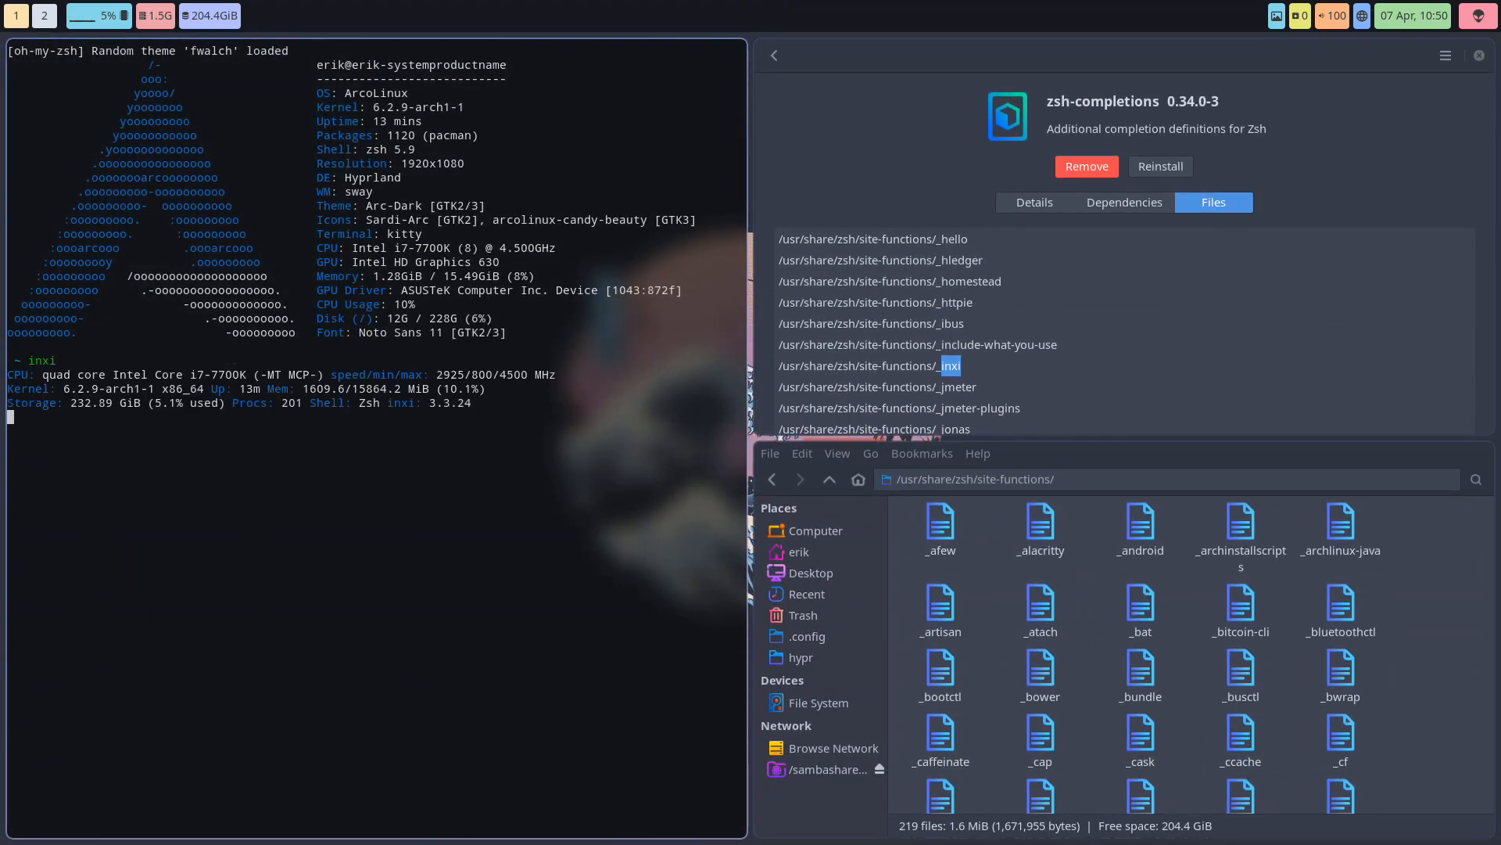
Run inxi, then inxi -h to read its help, and reload zsh
{"action": "type", "text": "inxi"}
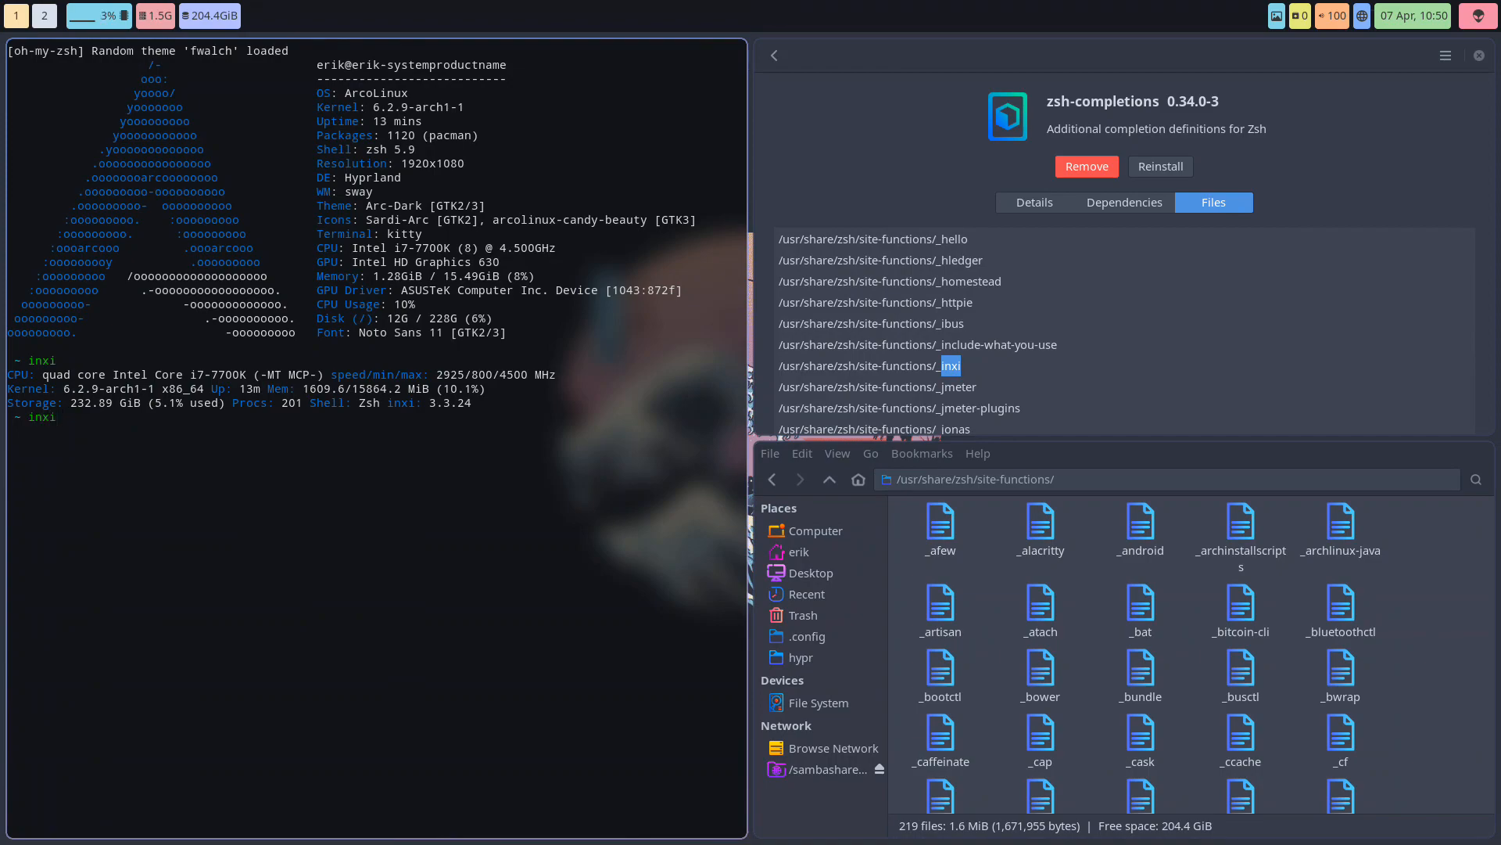
{"action": "type", "text": "-h"}
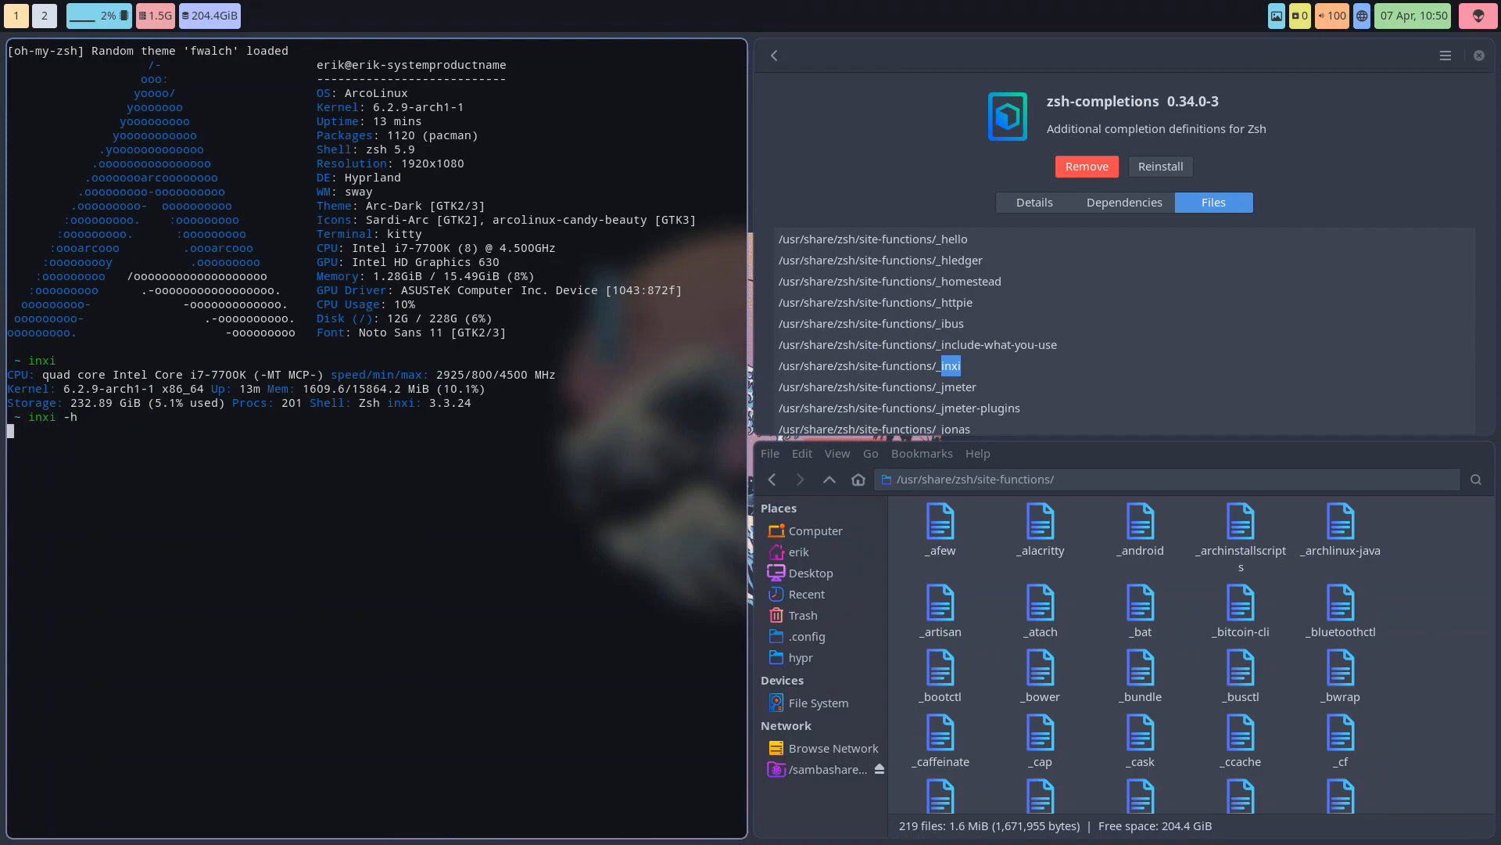
{"action": "key", "text": "Return"}
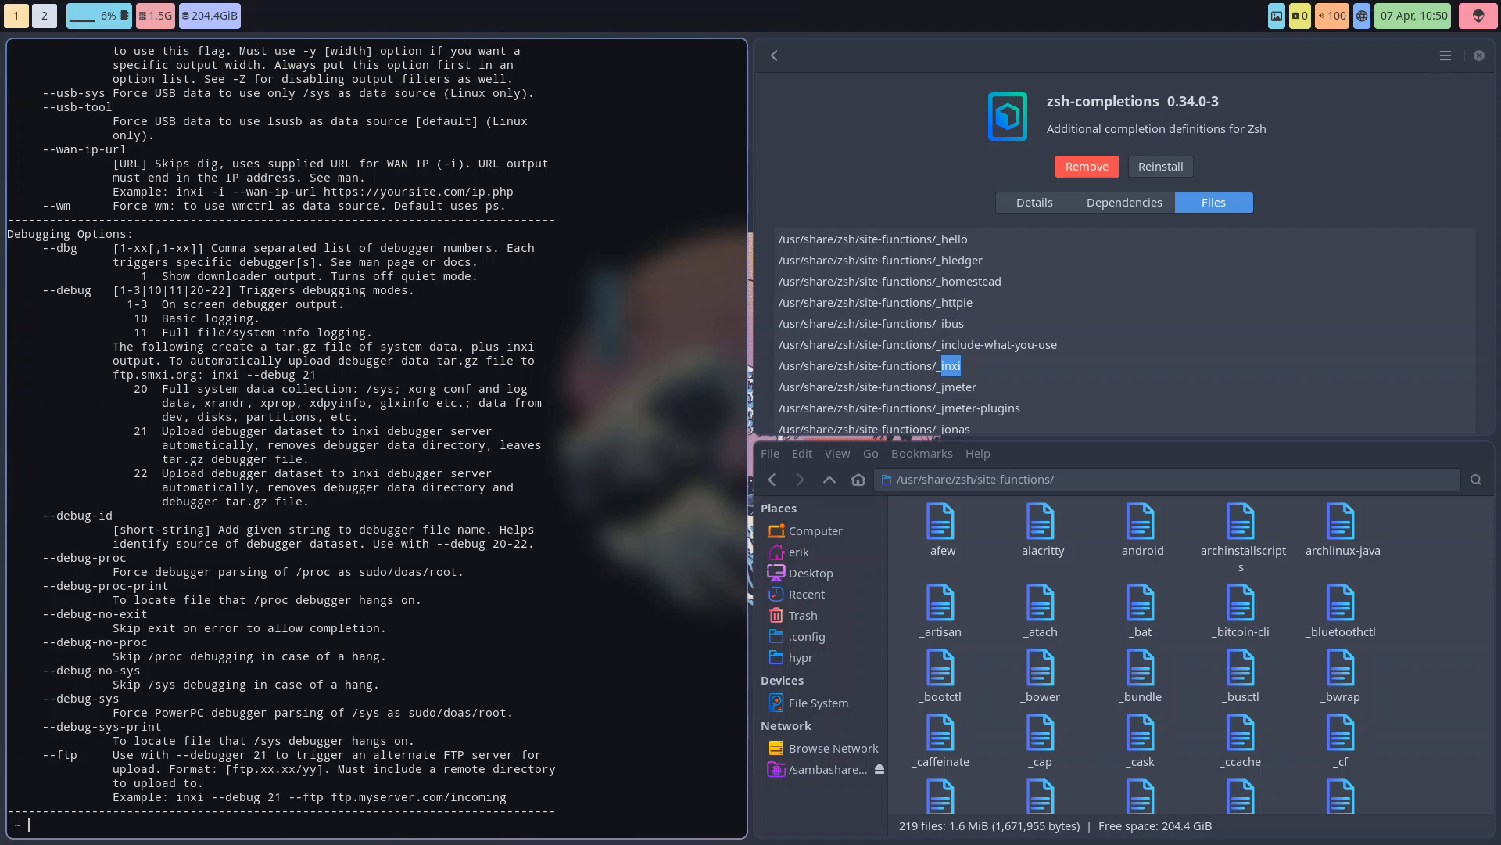
{"action": "type", "text": "man"}
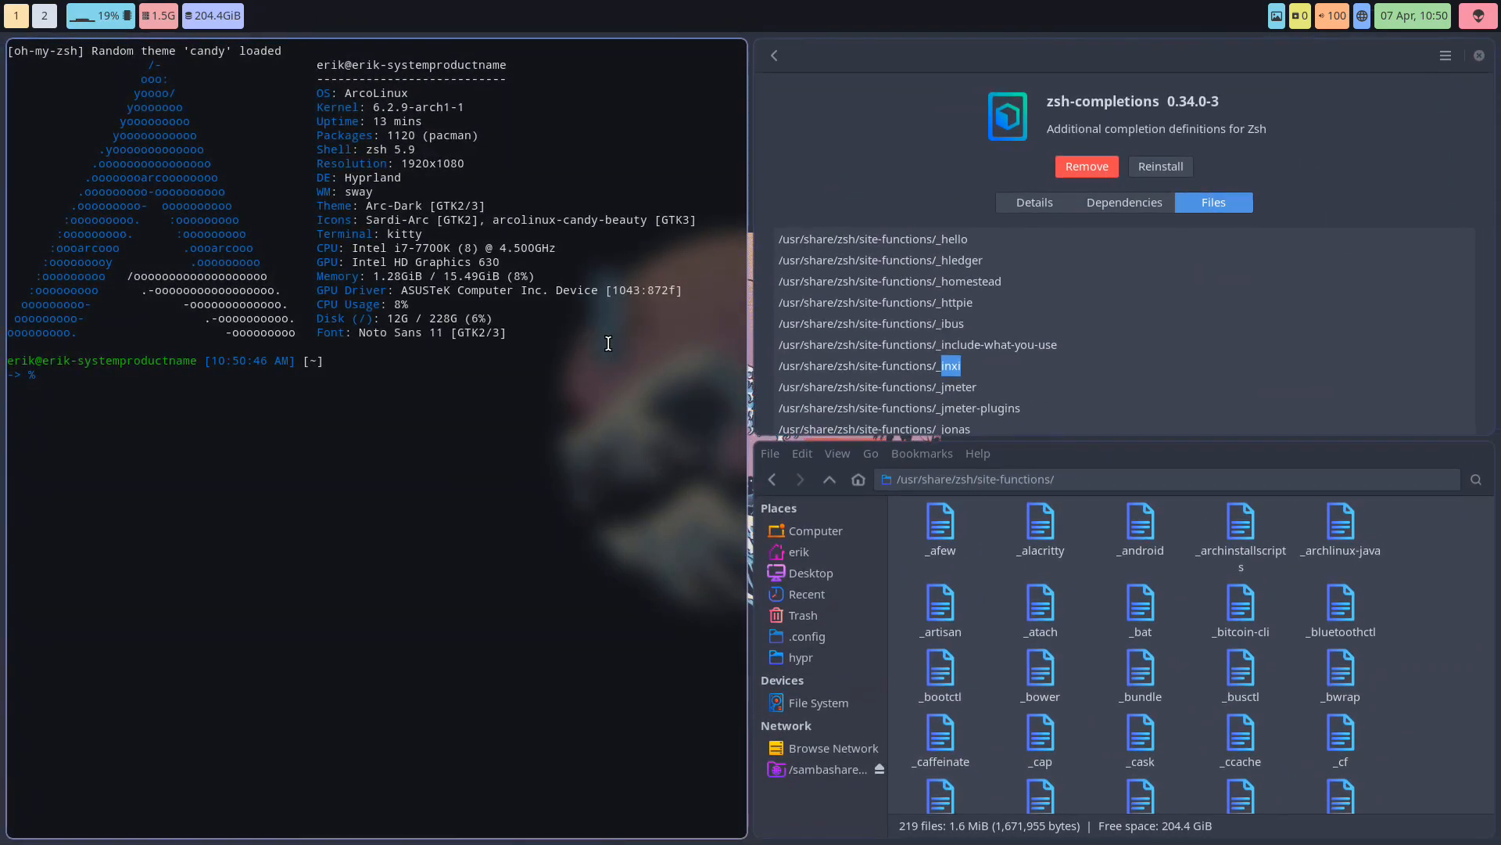
List all 213 inxi completion options with inxi -- and Tab
{"action": "type", "text": "inxi --"}
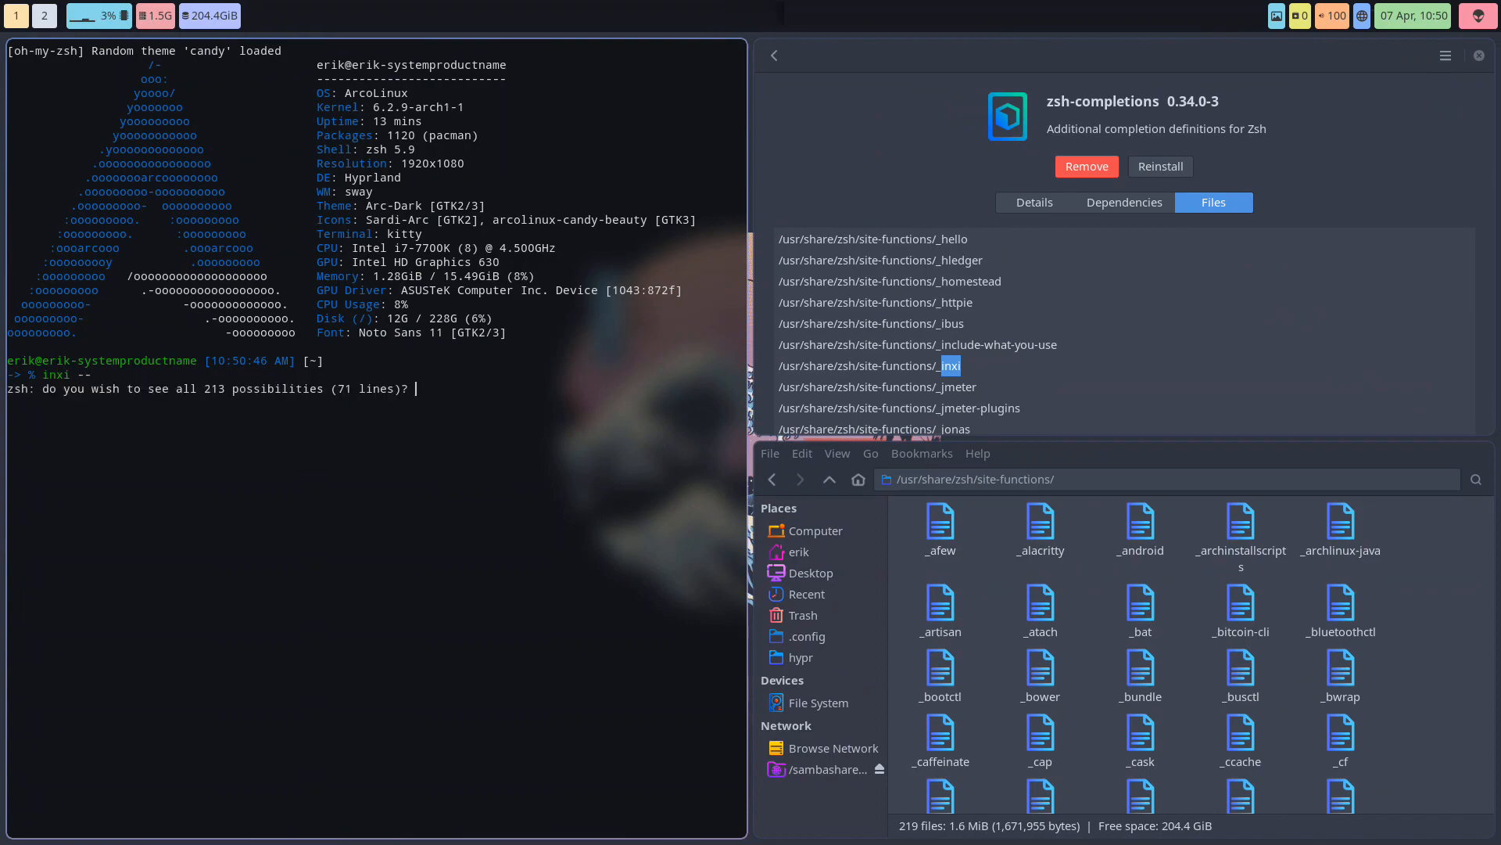
{"action": "key", "text": "y"}
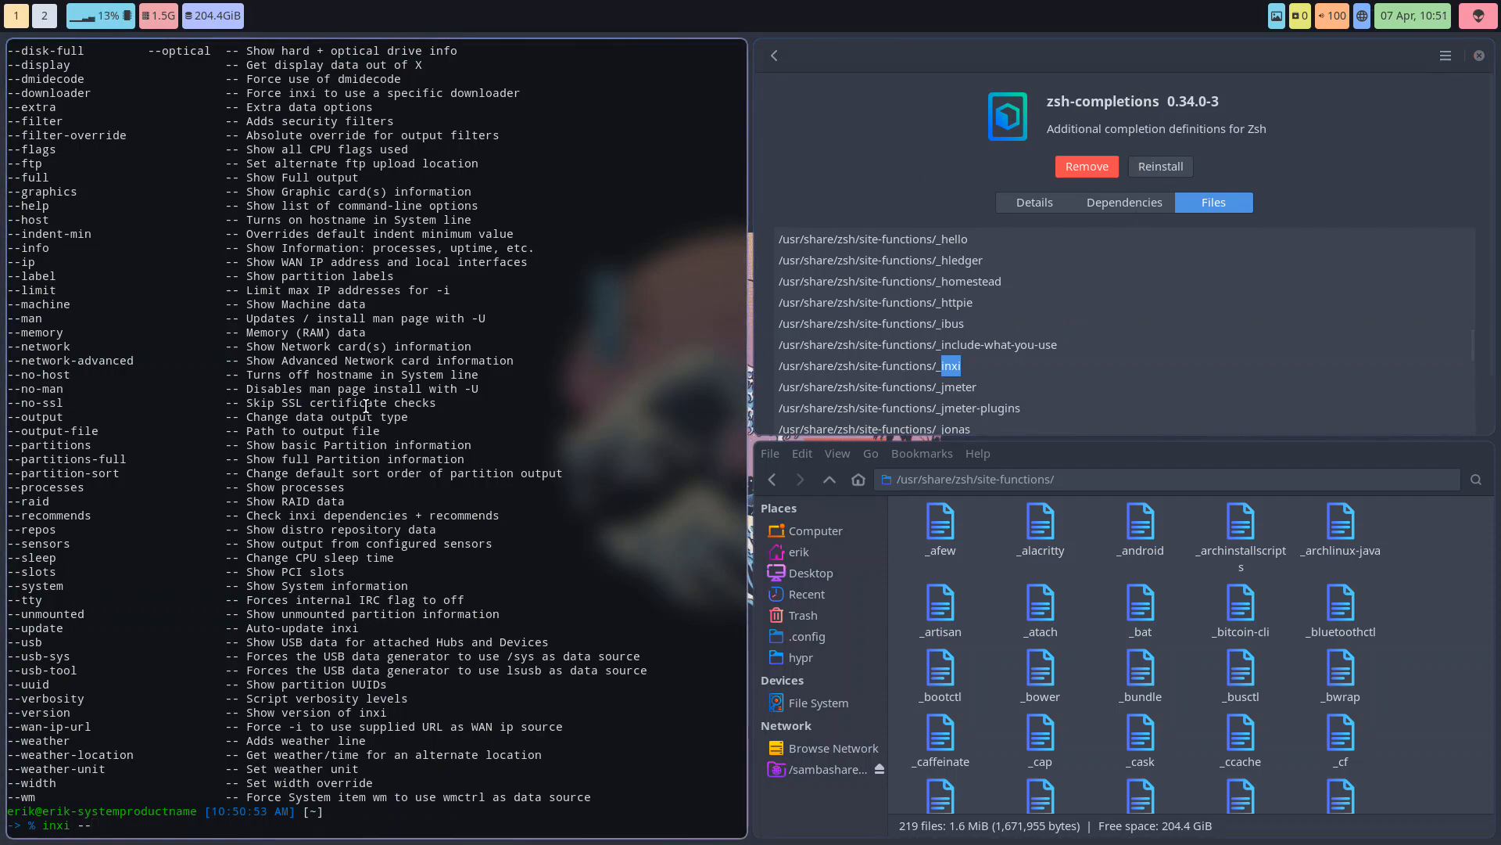
Mark the _nano completion file in Thunar and list nano's -- completion options
{"action": "type", "text": "nano"}
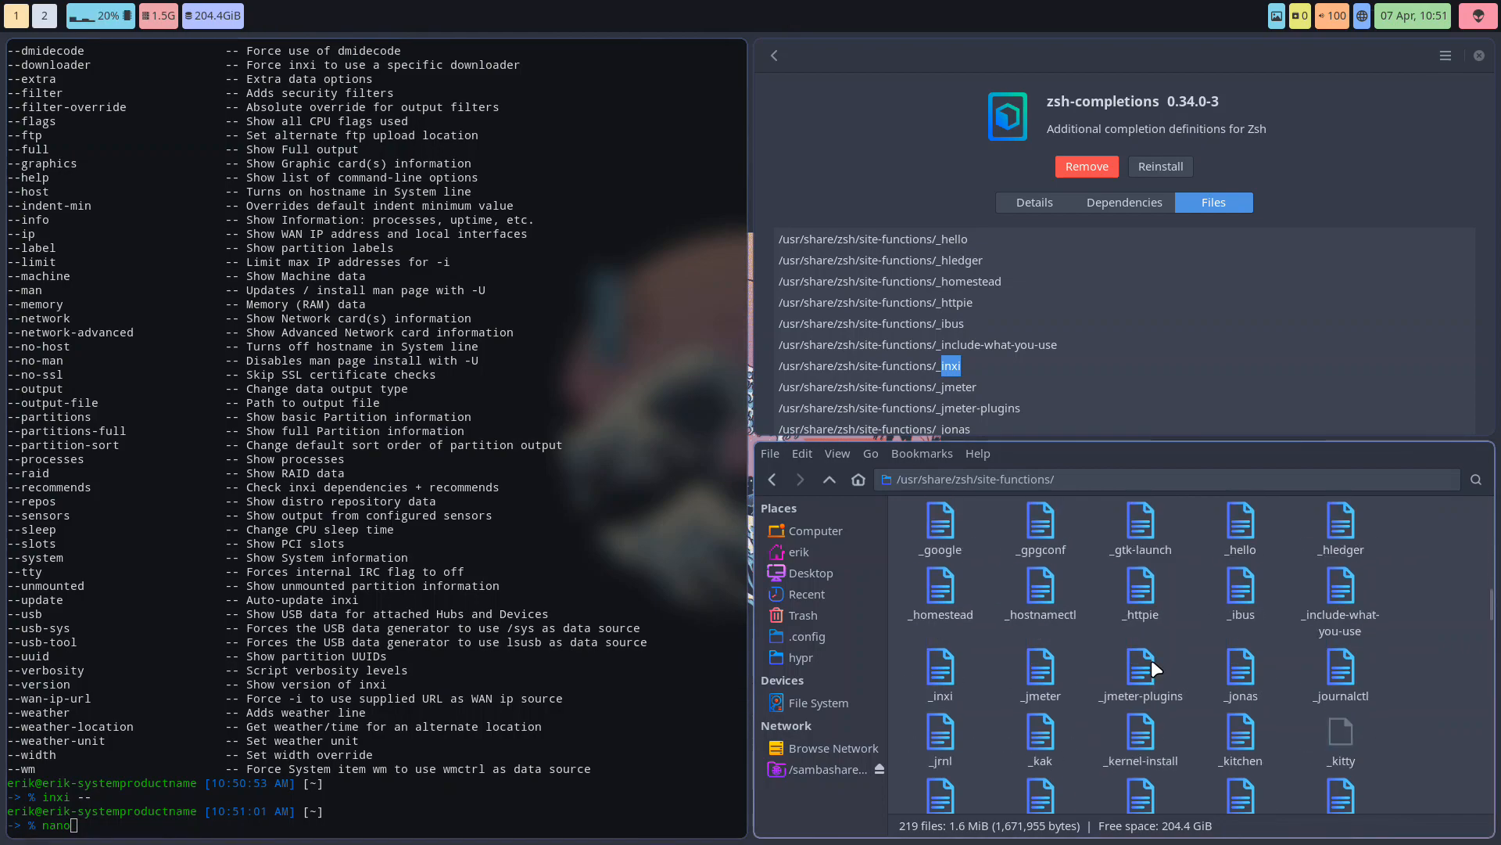
{"action": "scroll", "scroll_direction": "down", "scroll_amount": 3}
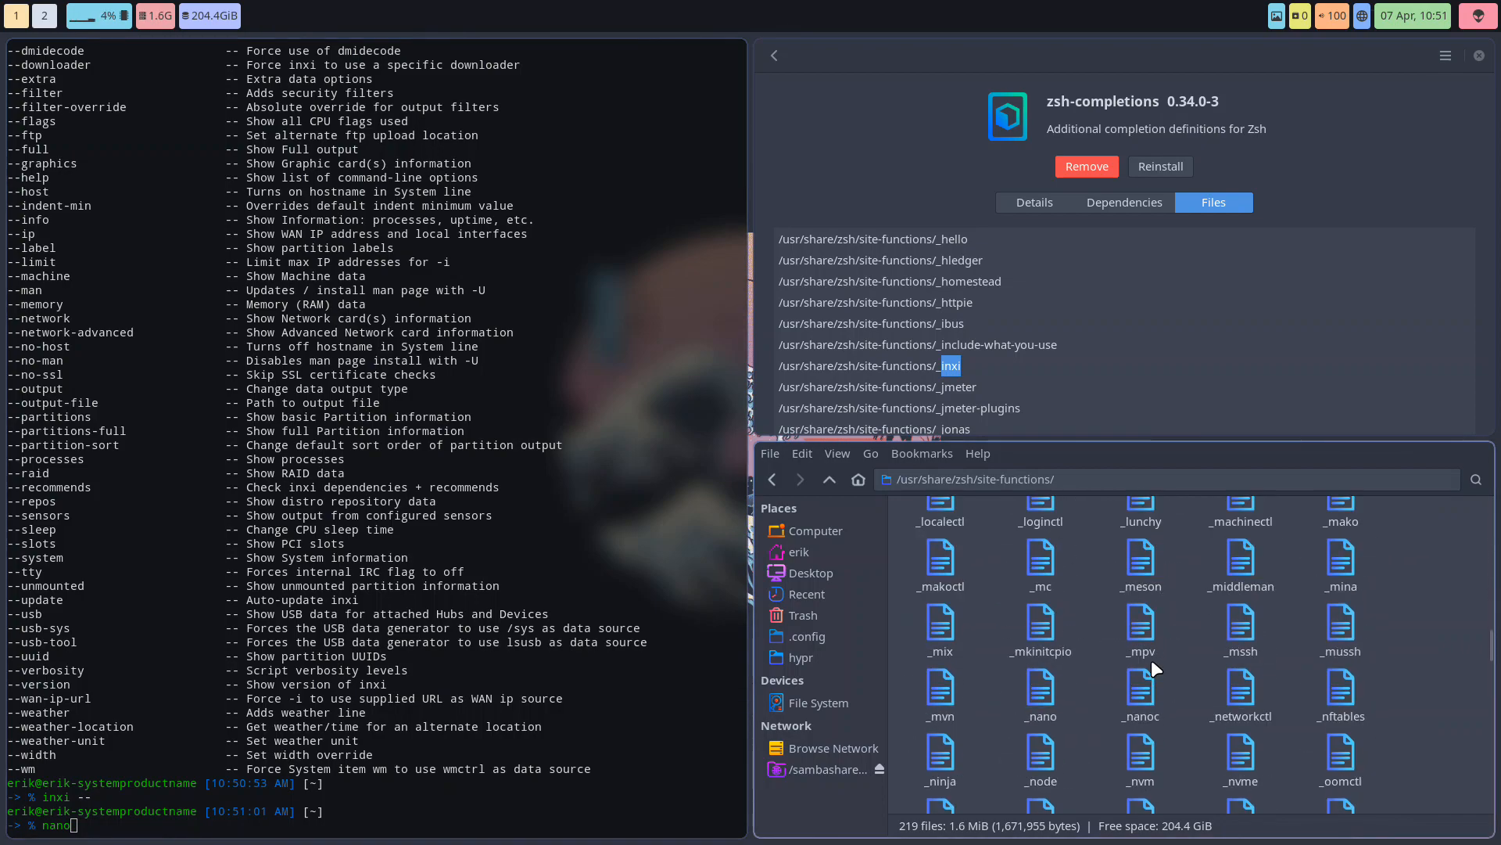
{"action": "scroll", "scroll_direction": "down", "scroll_amount": 3}
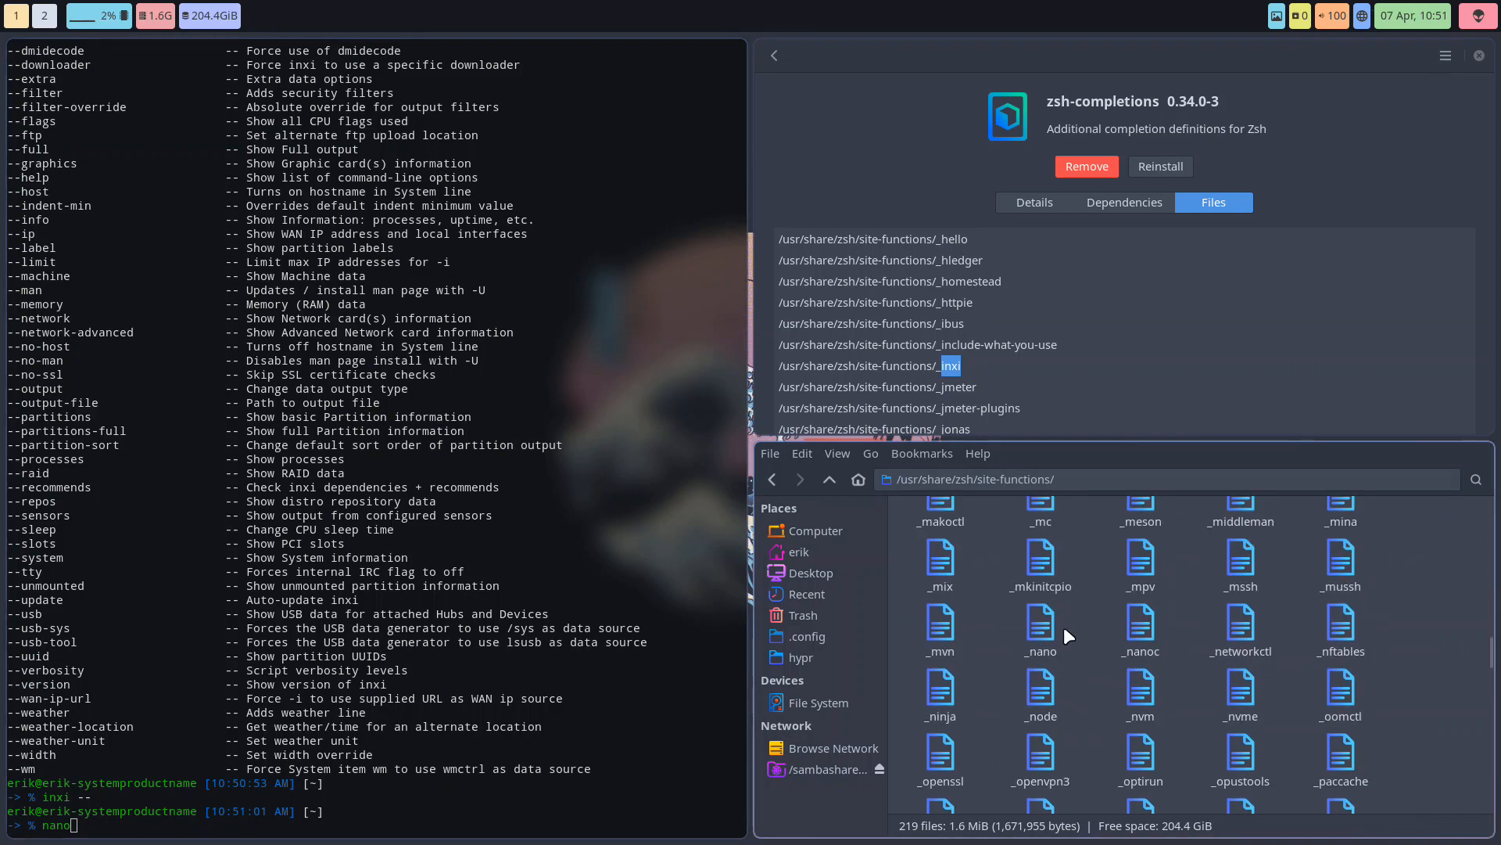
{"action": "left_click", "coordinate": [1040, 627]}
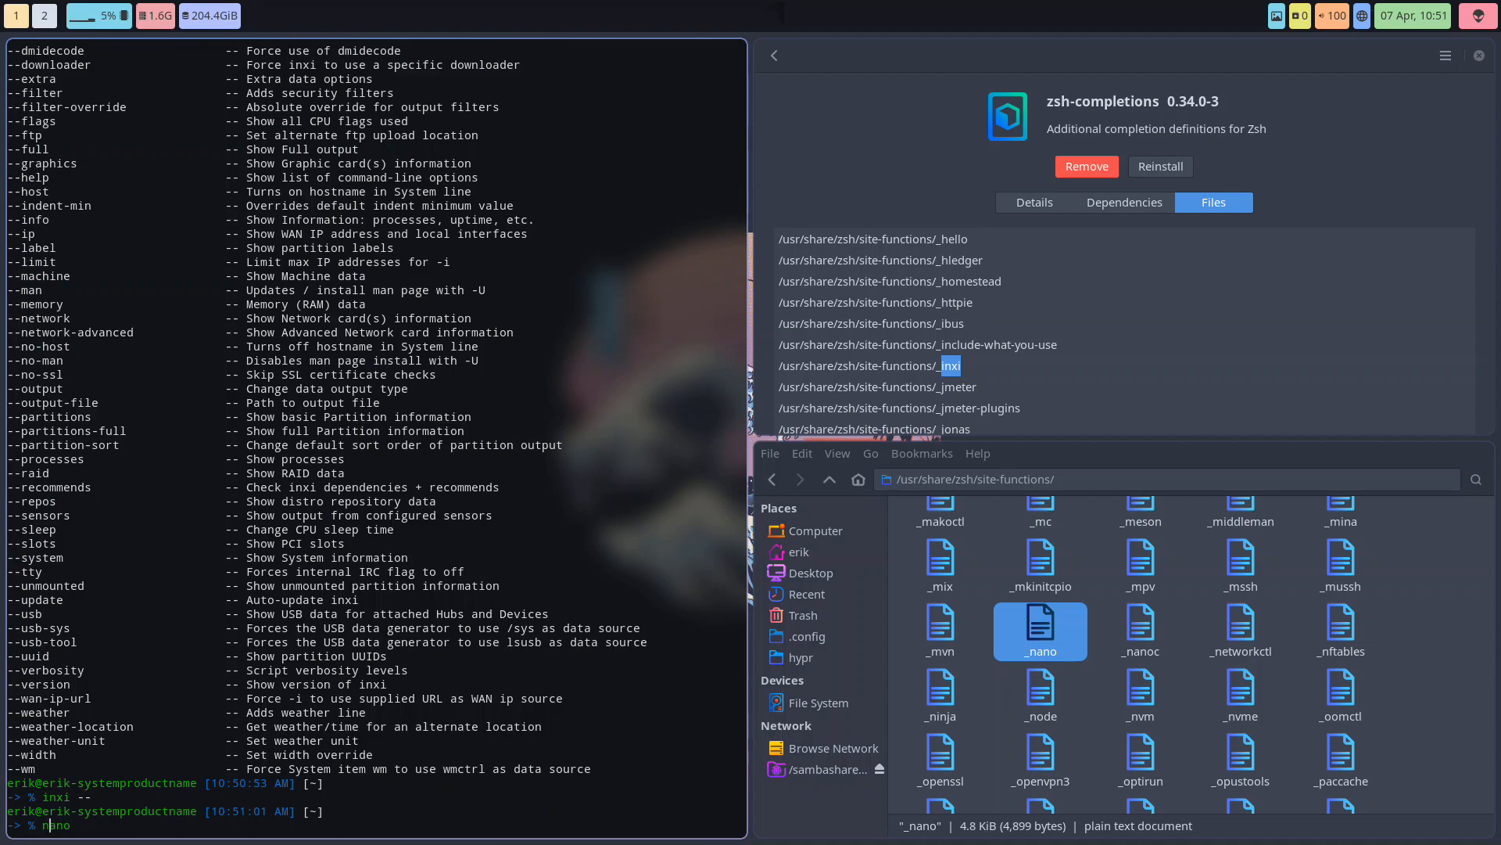
{"action": "type", "text": "--"}
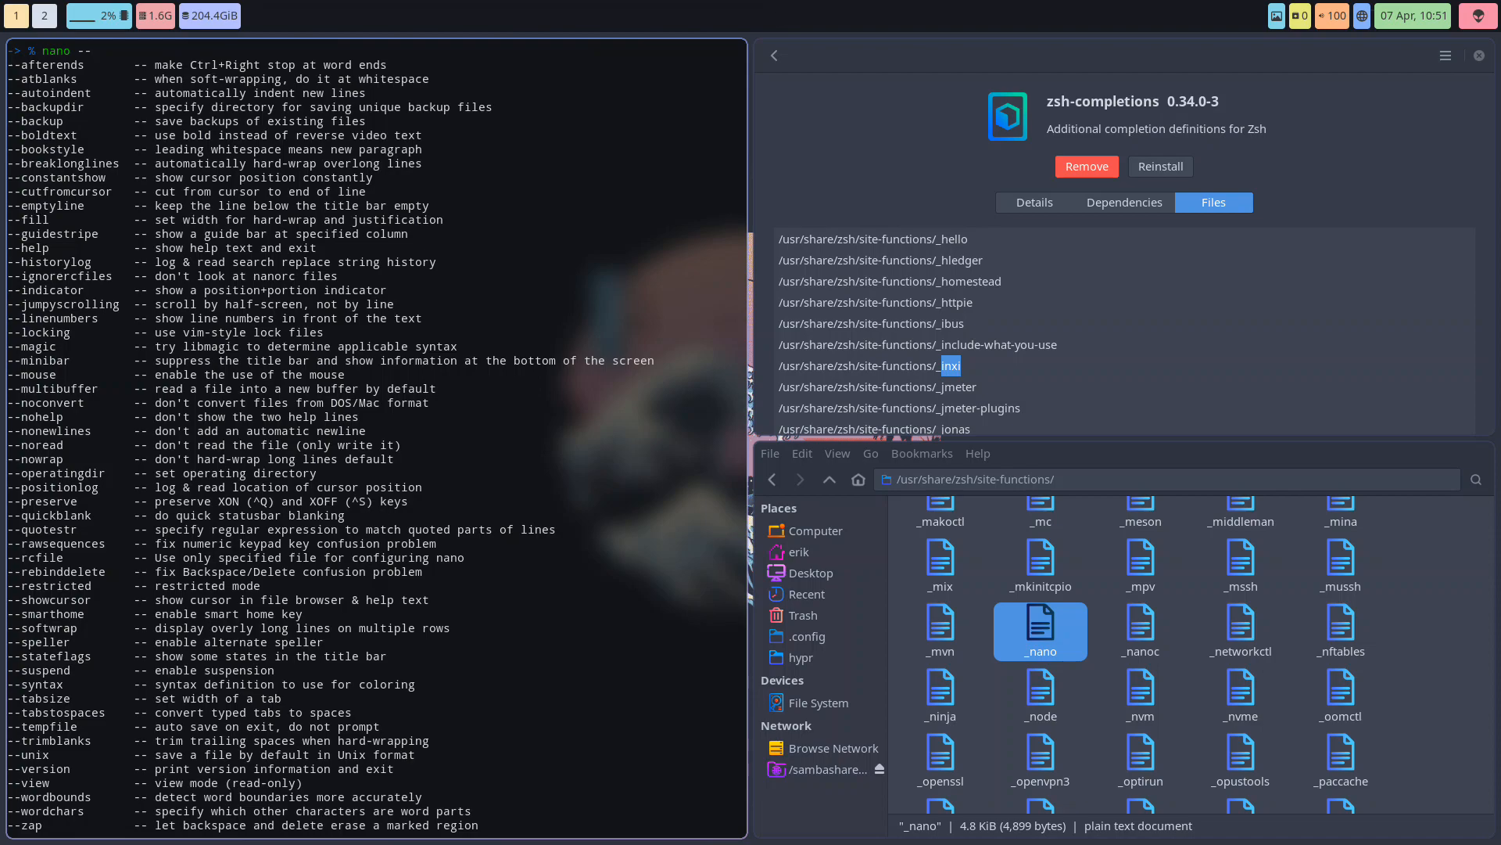
{"action": "type", "text": "-"}
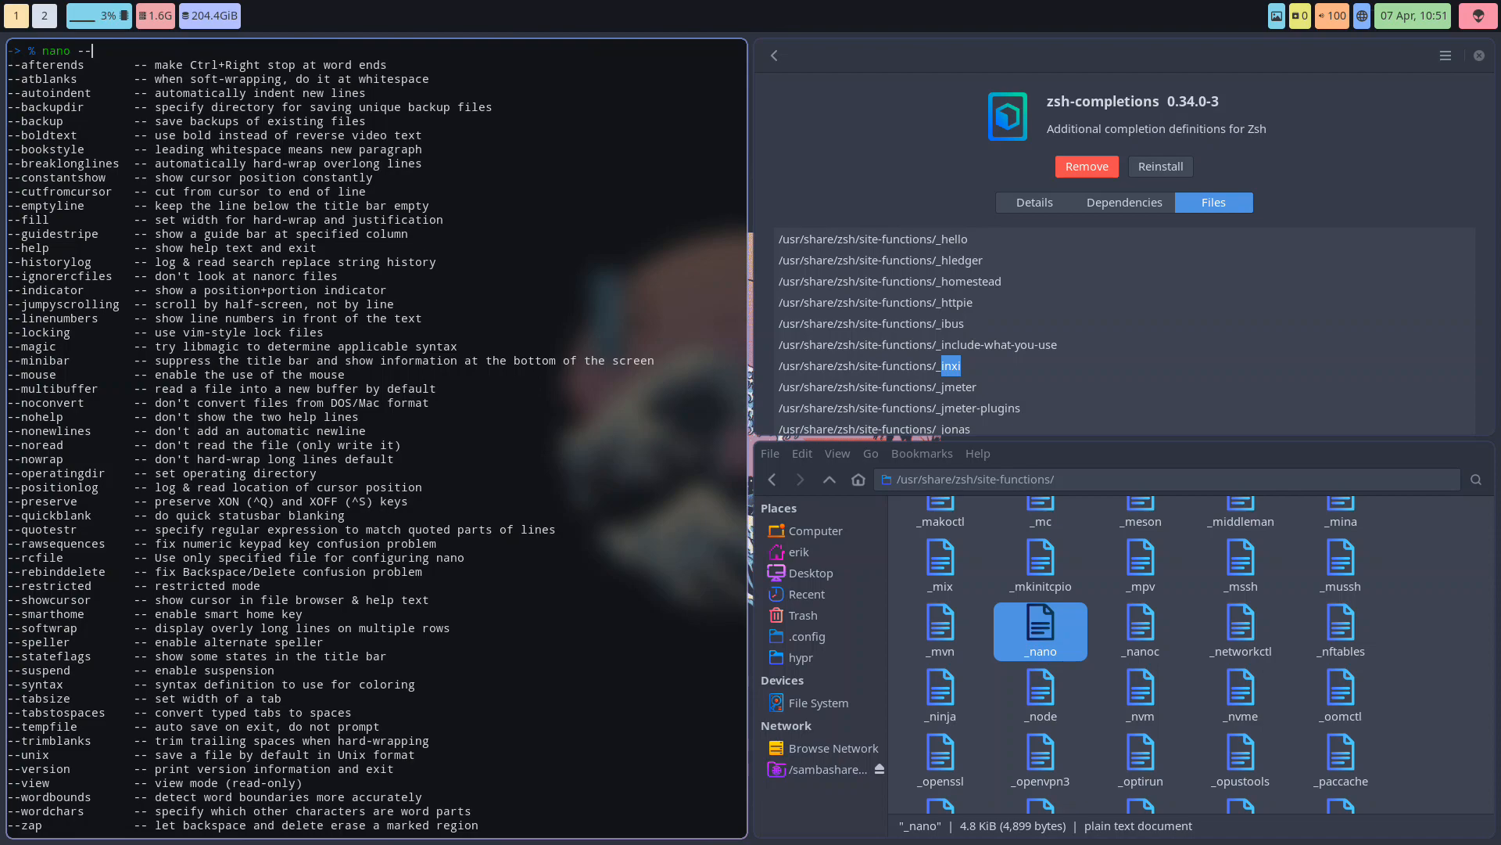